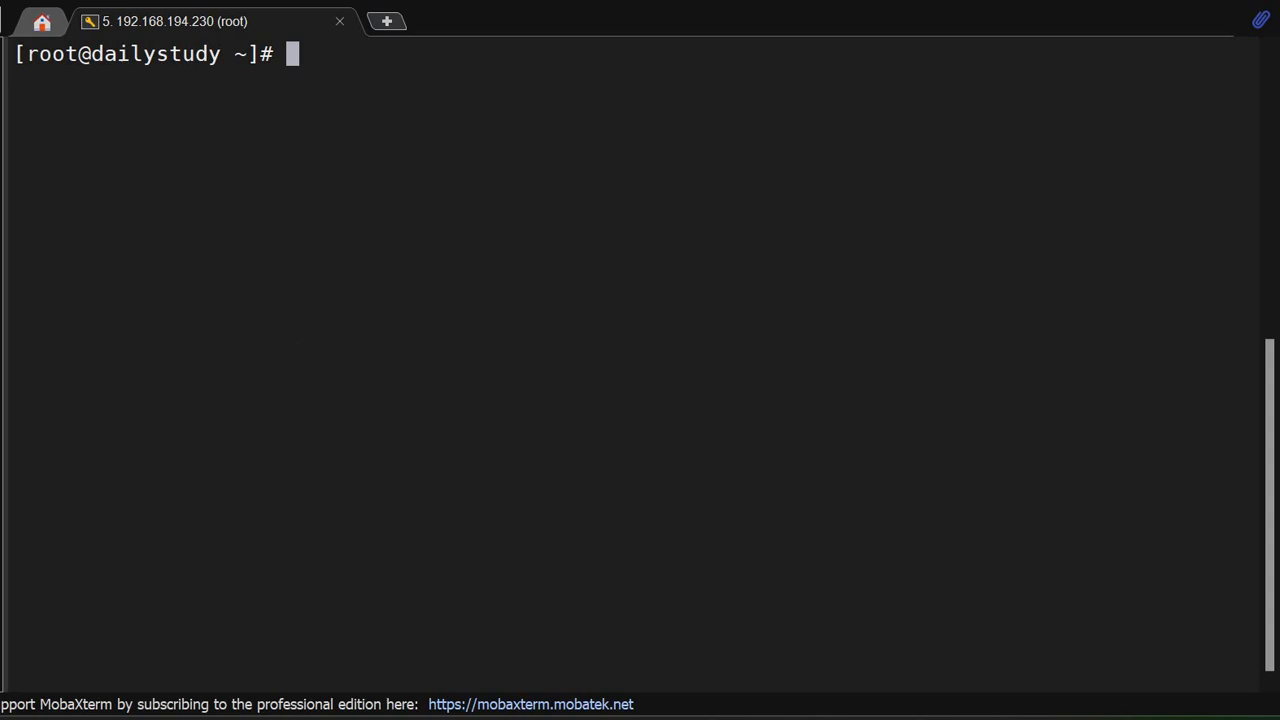
pyautogui.moveTo(302, 328)
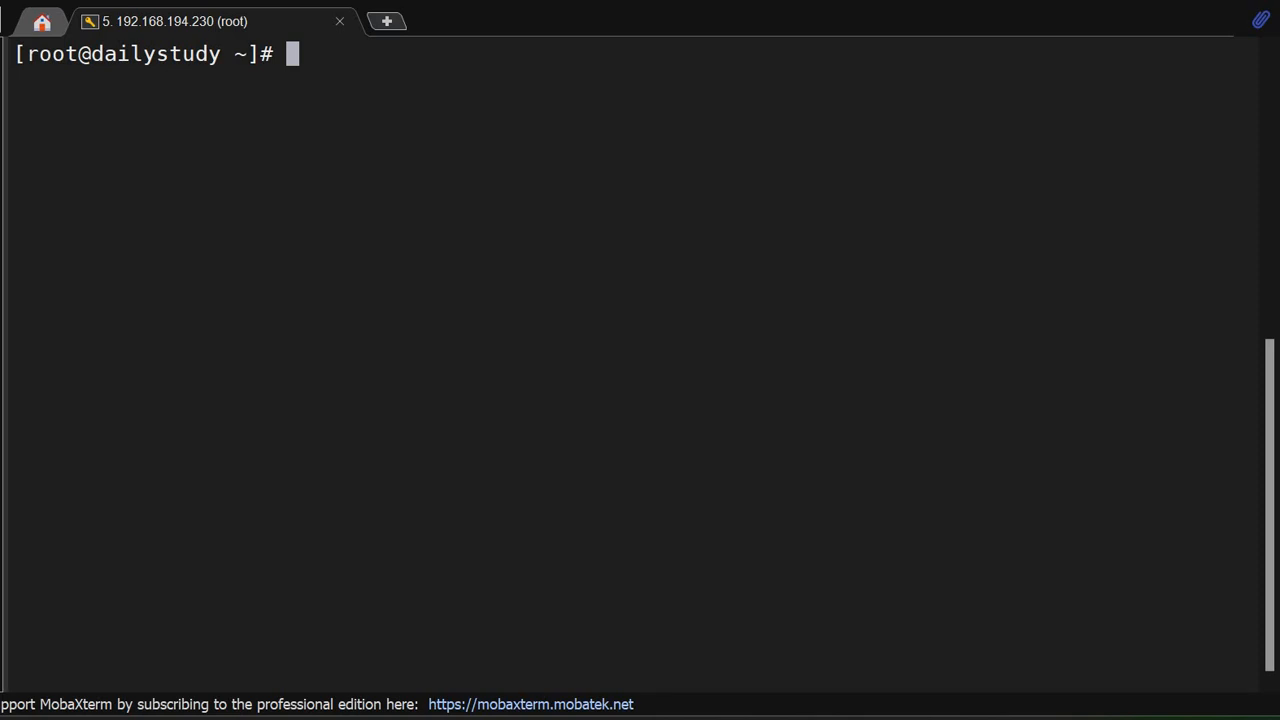
pyautogui.moveTo(302, 328)
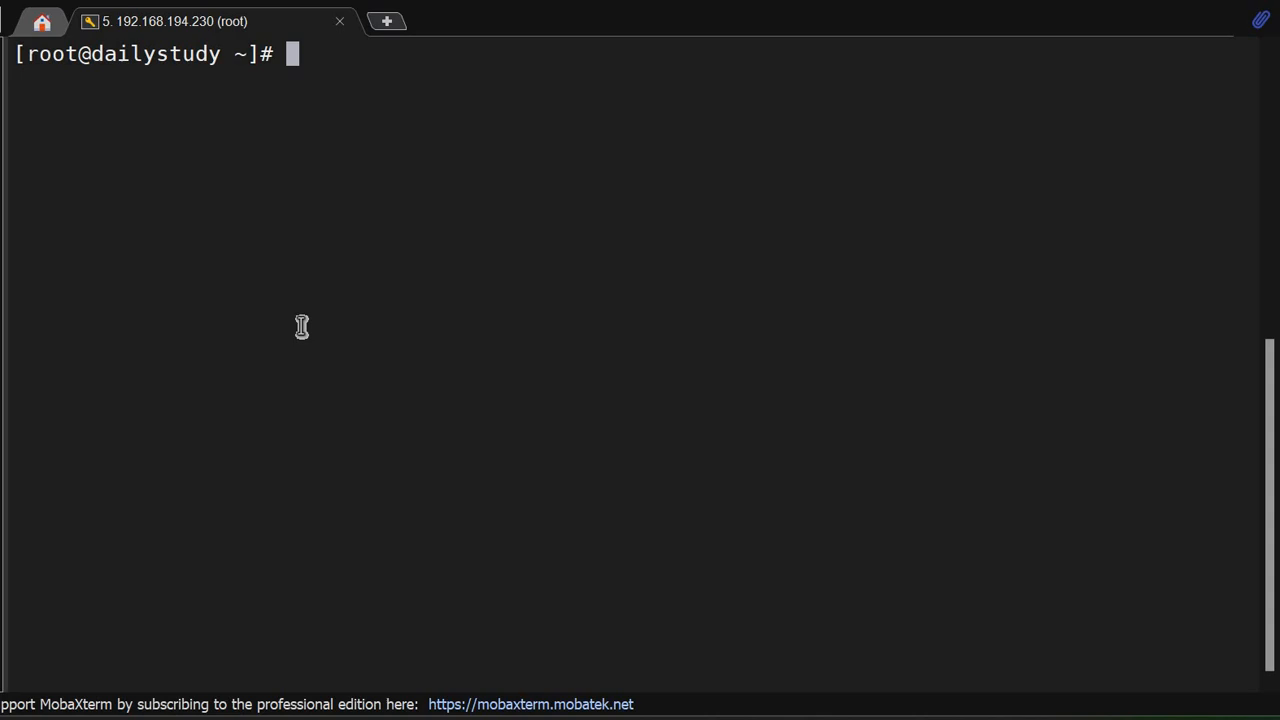
# List /var/crash and the 127.0.0.1-2023-05-16 dump showing vmcore and vmcore-dmesg.txt, then cd home
pyautogui.write('cd /var/crash/')
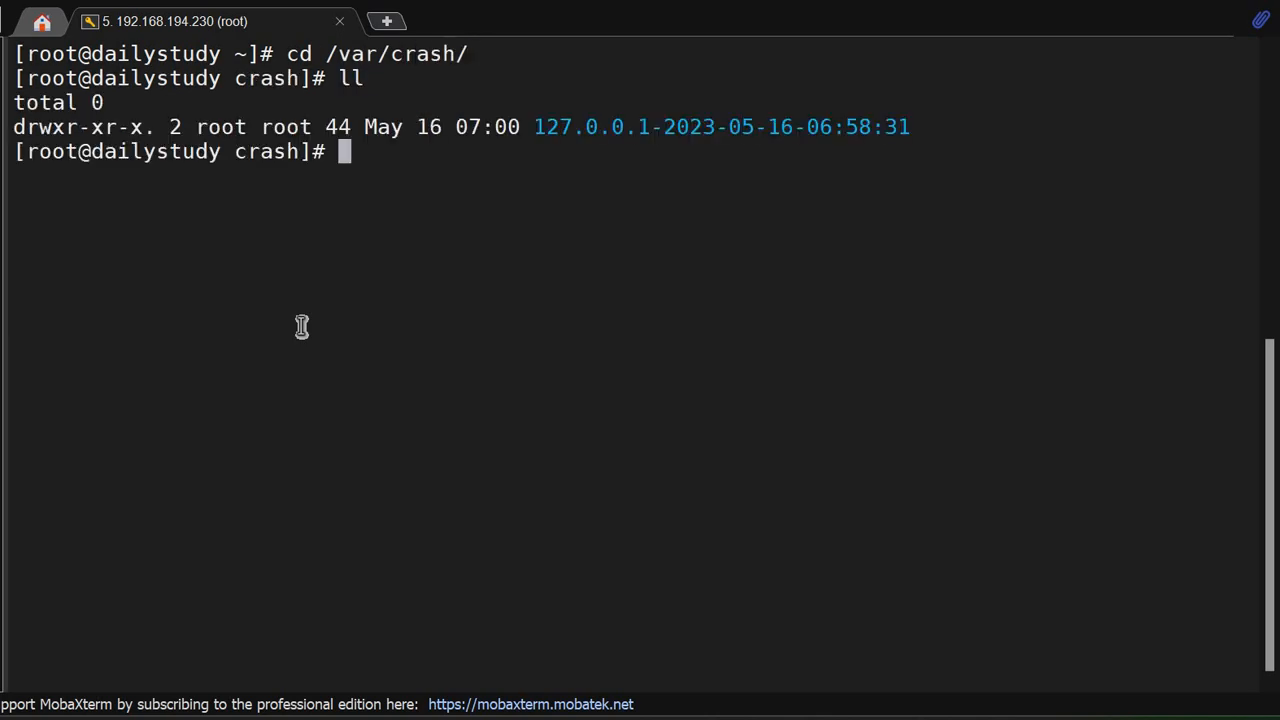
pyautogui.write('cd 127.0.0.1-2023-05-16-06\\:58\\:31/')
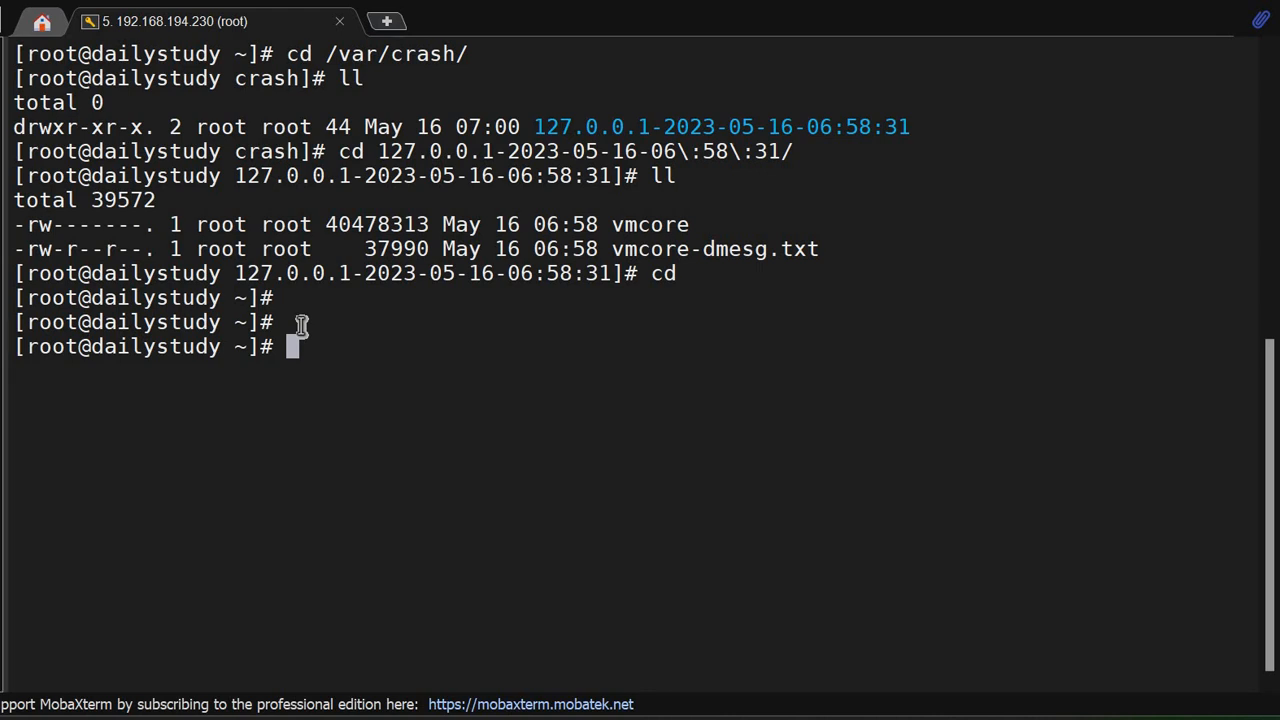
# Confirm crash is installed via yum, move to /tmp and check kernel release 3.10.0-514.el7.x86_64
pyautogui.write('yum install crash')
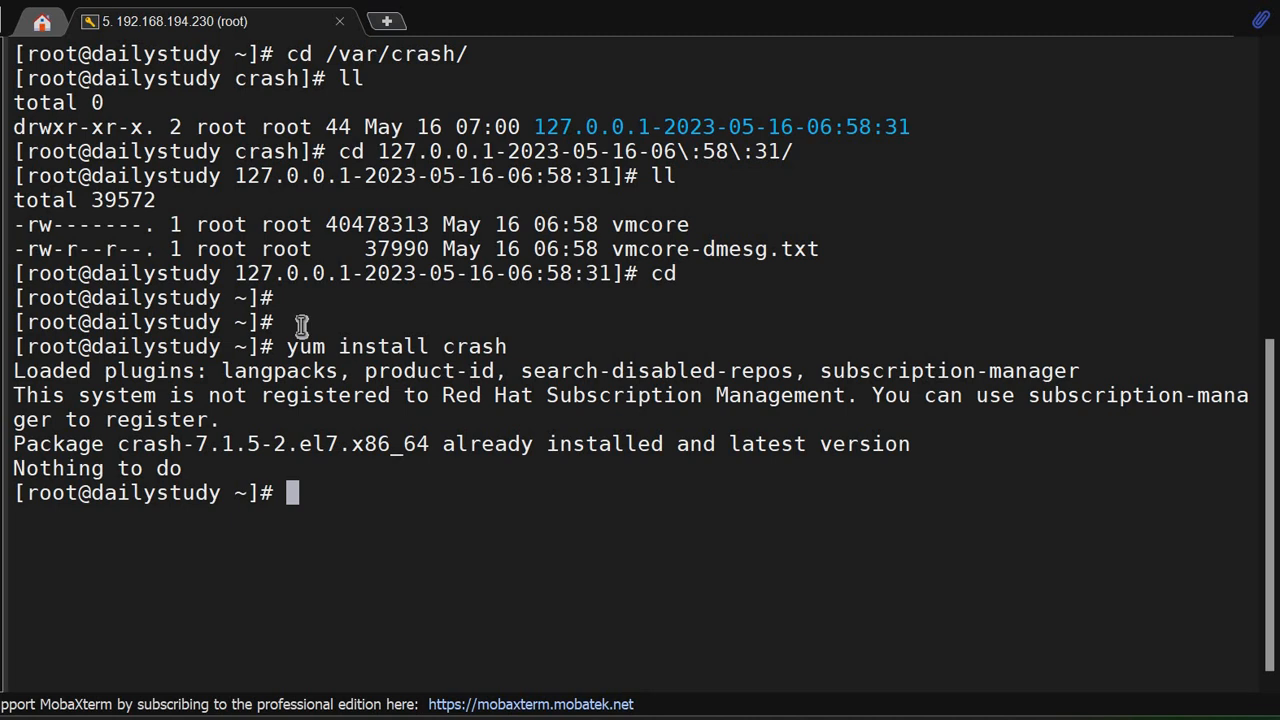
pyautogui.write('cd /tmp/')
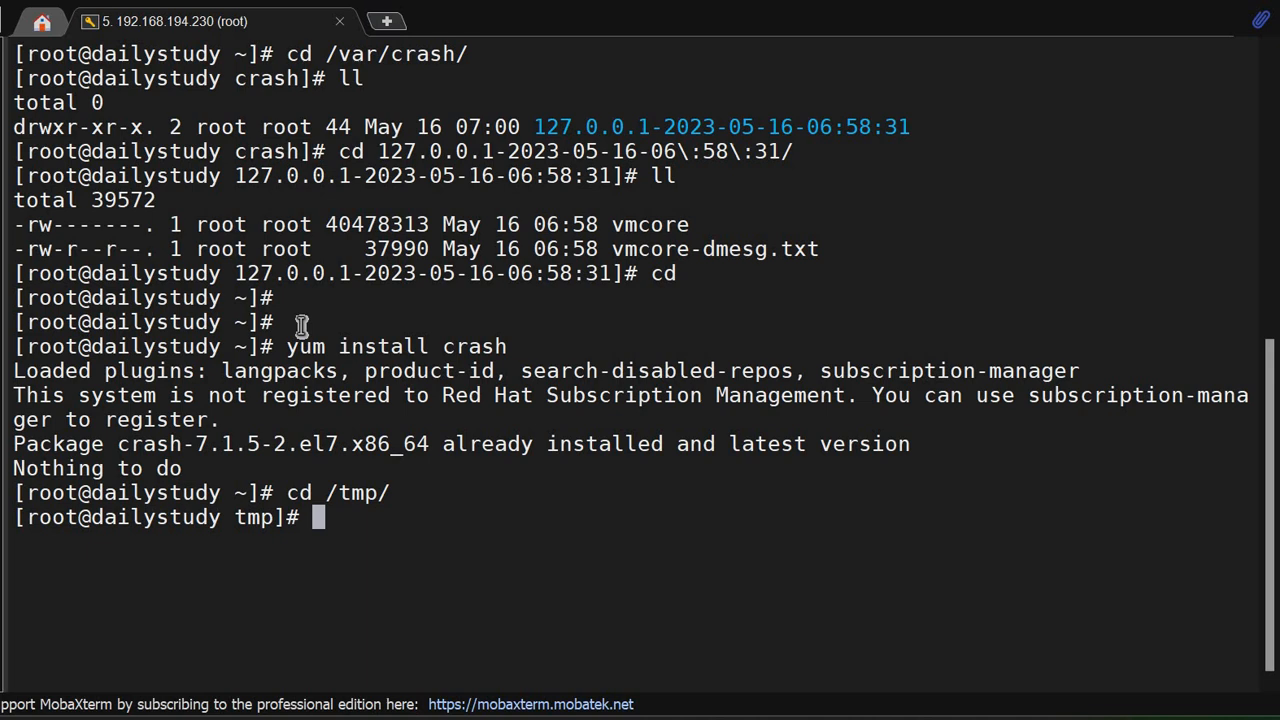
pyautogui.write('uname -r')
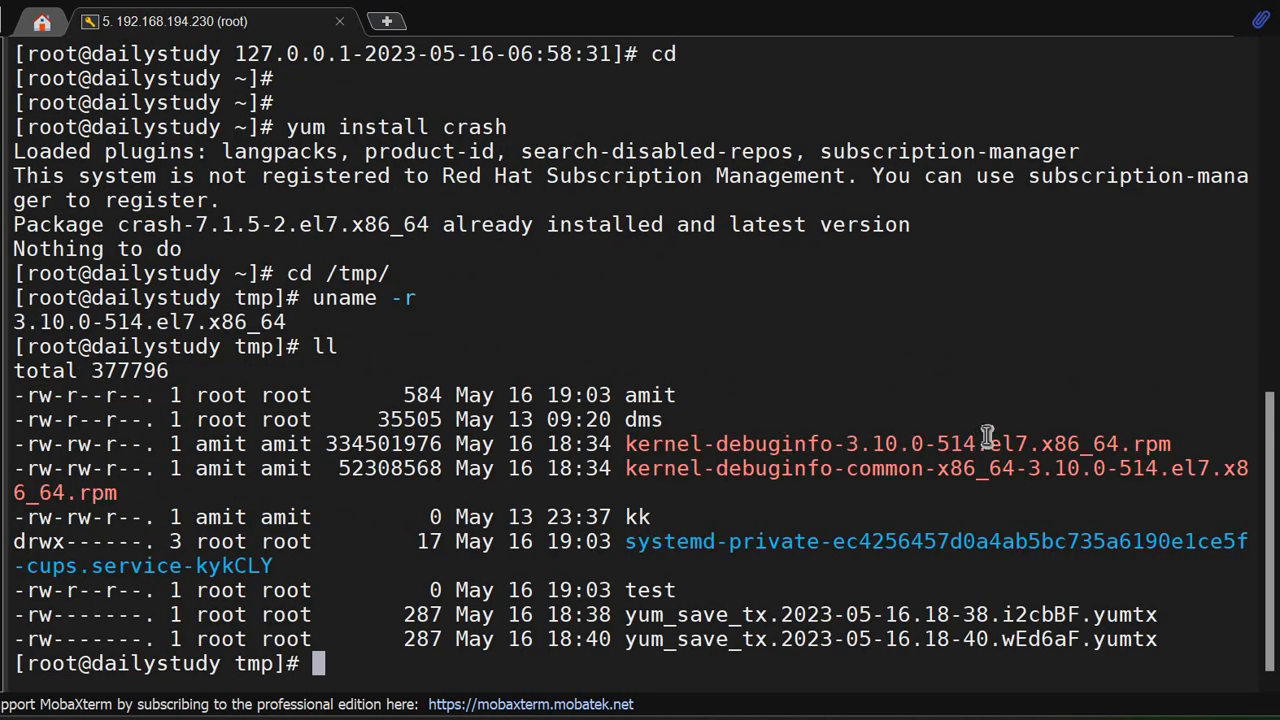
pyautogui.moveTo(900, 470)
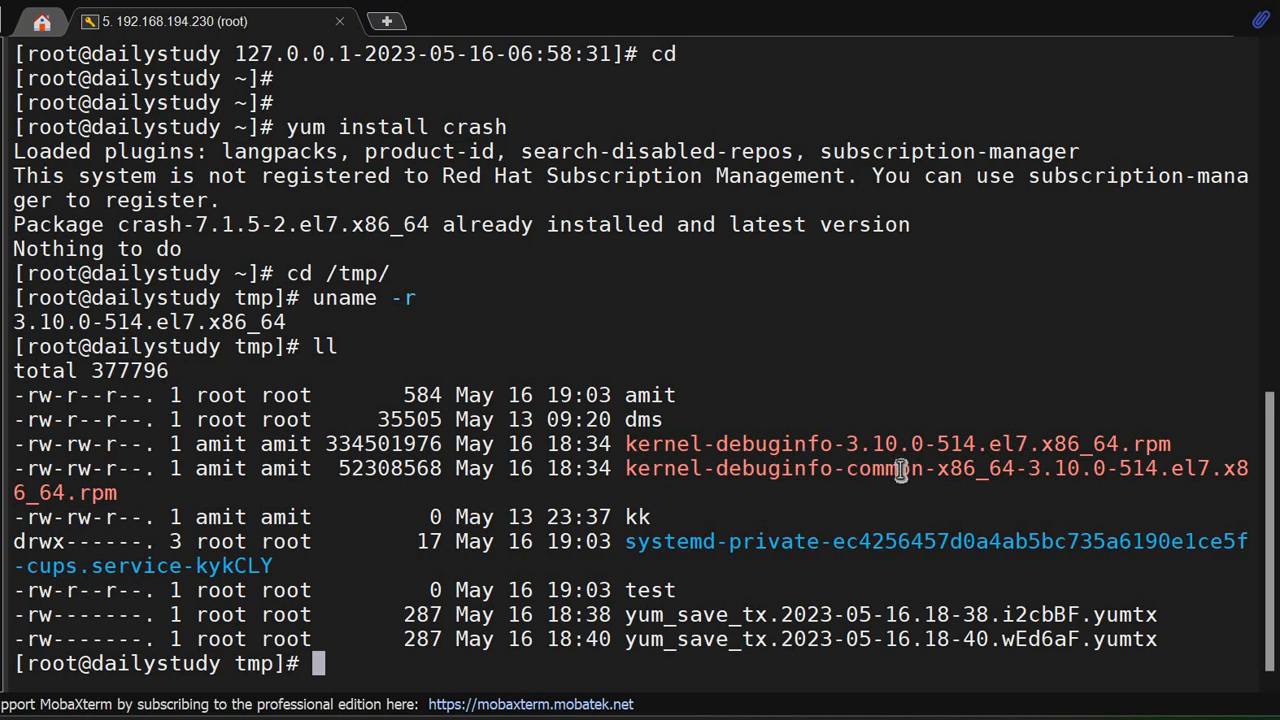
# Attempt yum install of the kernel-debuginfo rpm from /tmp, reported already installed, and clear the screen
pyautogui.write('yum')
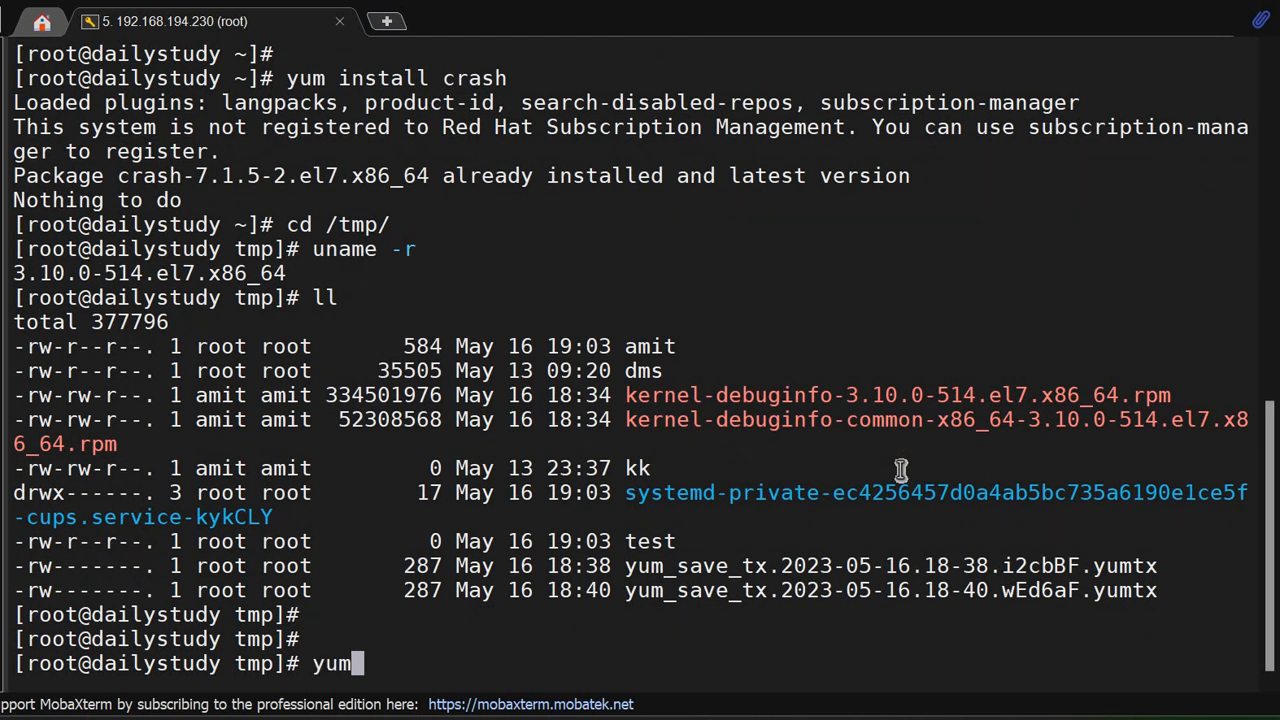
pyautogui.write('install kernel-debuginfo-common-x86_64-3.10.0-514.el7.x86_64.rpm')
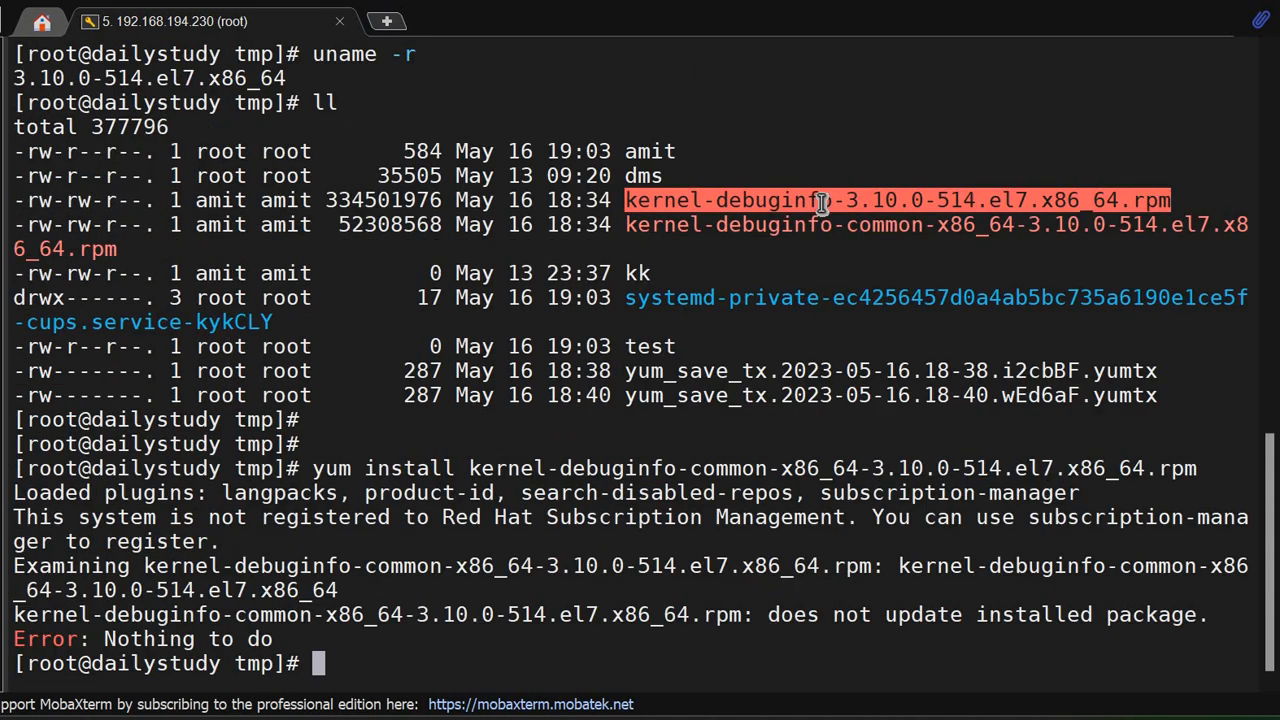
pyautogui.write('yum i')
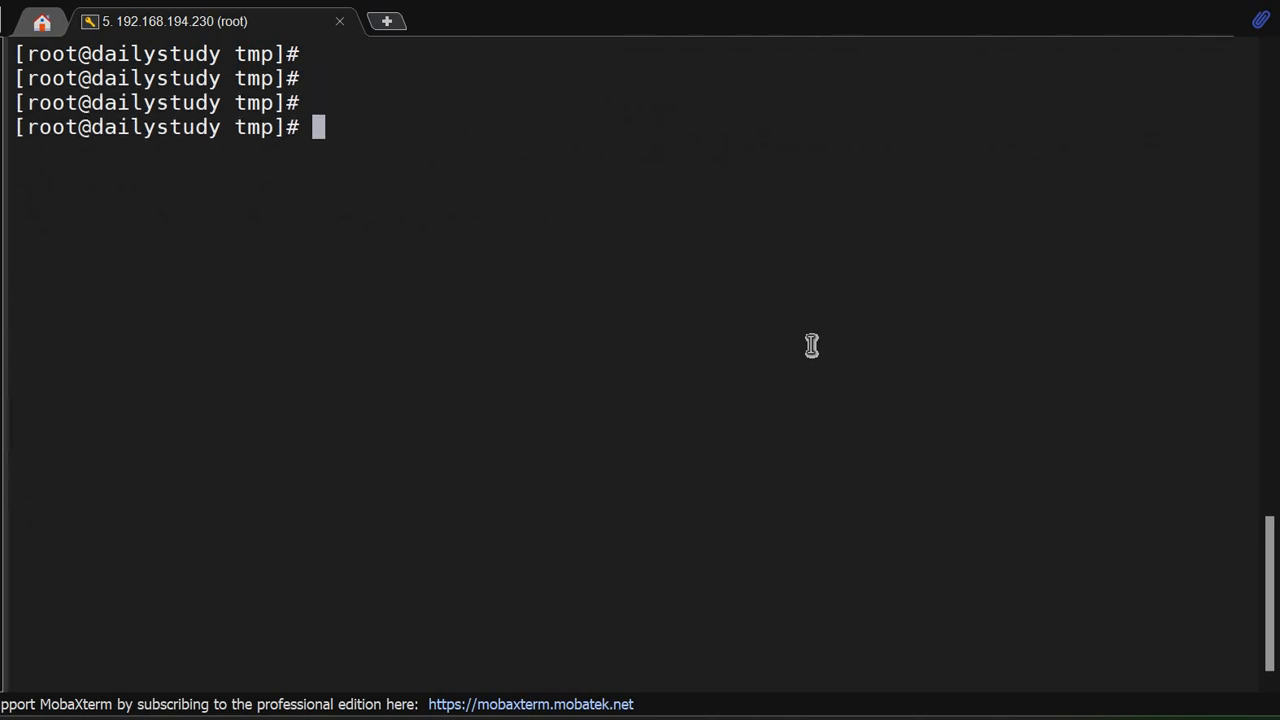
# Run crash with /usr/lib/debug/lib/modules/3.10.0-514.el7.x86_64/vmlinux and the 2023-05-16 vmcore, reaching the crash> prompt
pyautogui.write('cd')
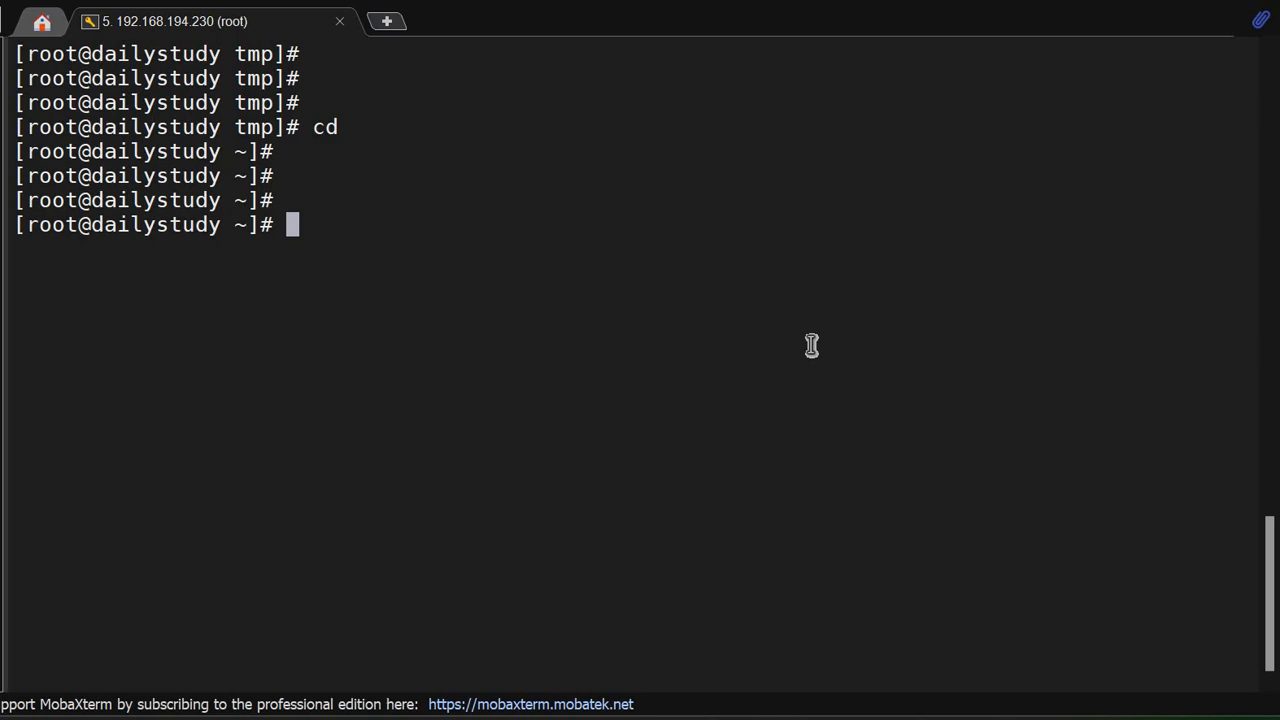
pyautogui.write('cra')
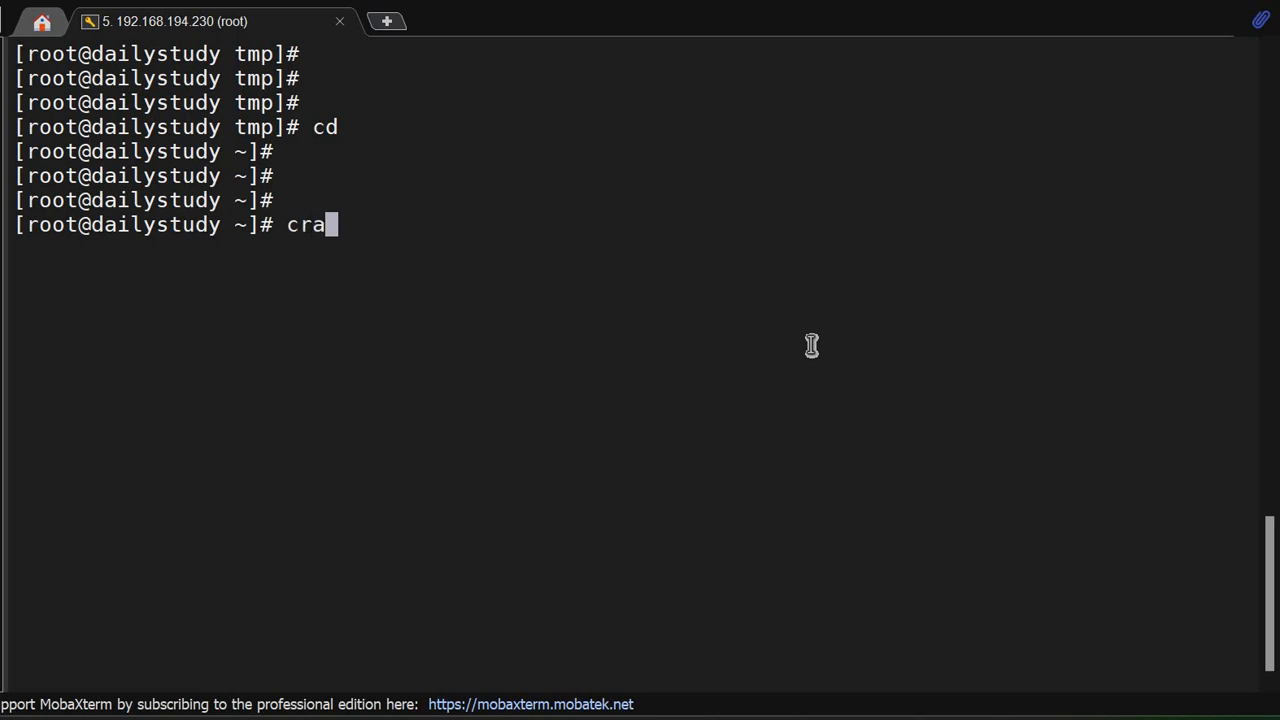
pyautogui.write('sh')
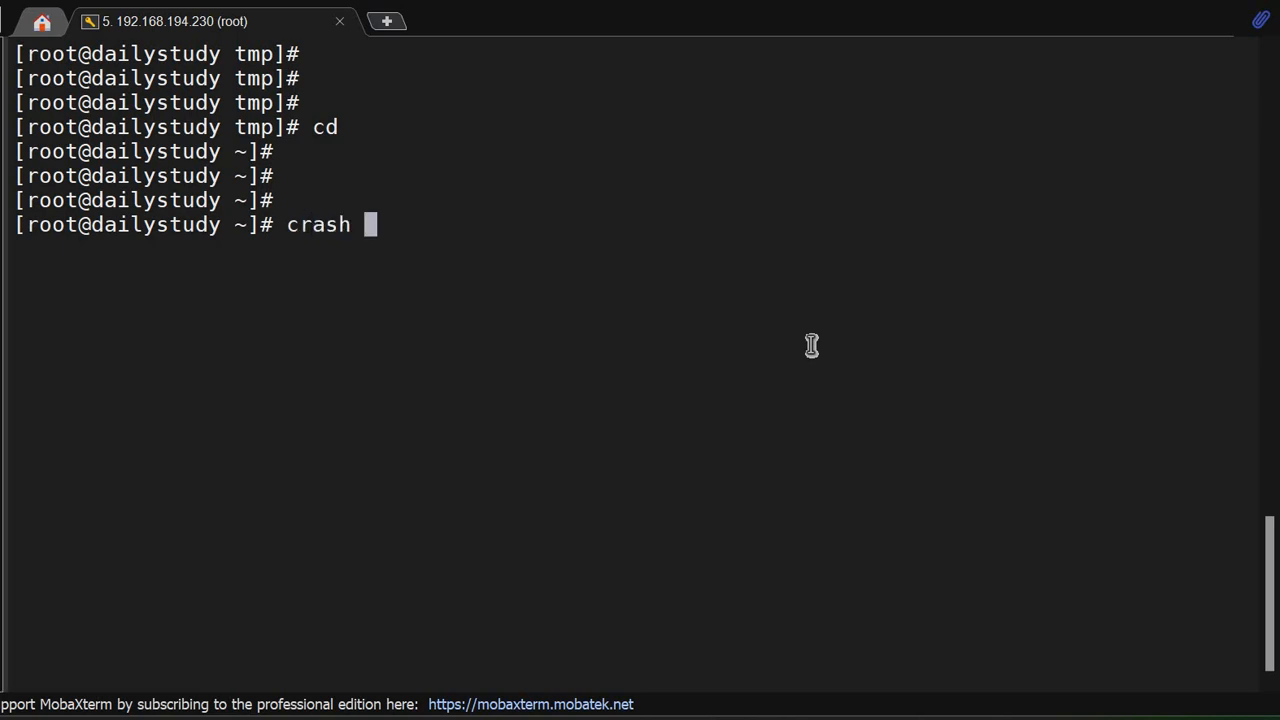
pyautogui.write('/usr/l')
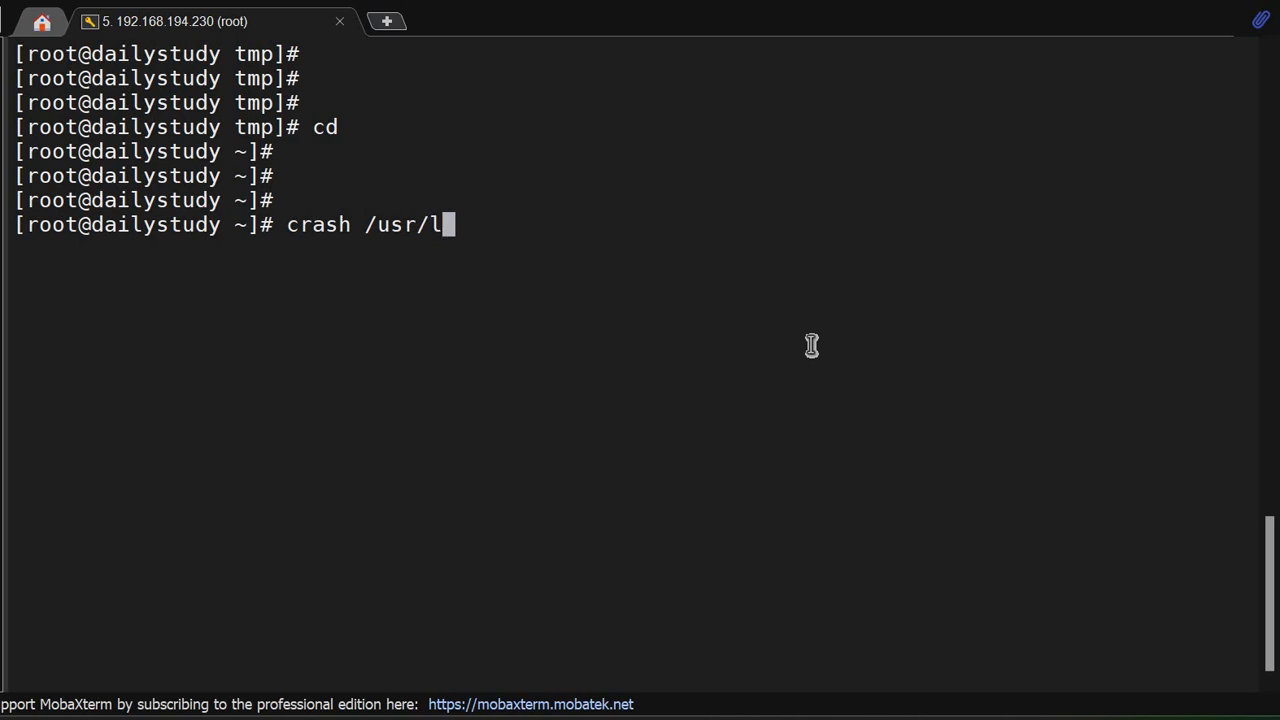
pyautogui.write('ib/d')
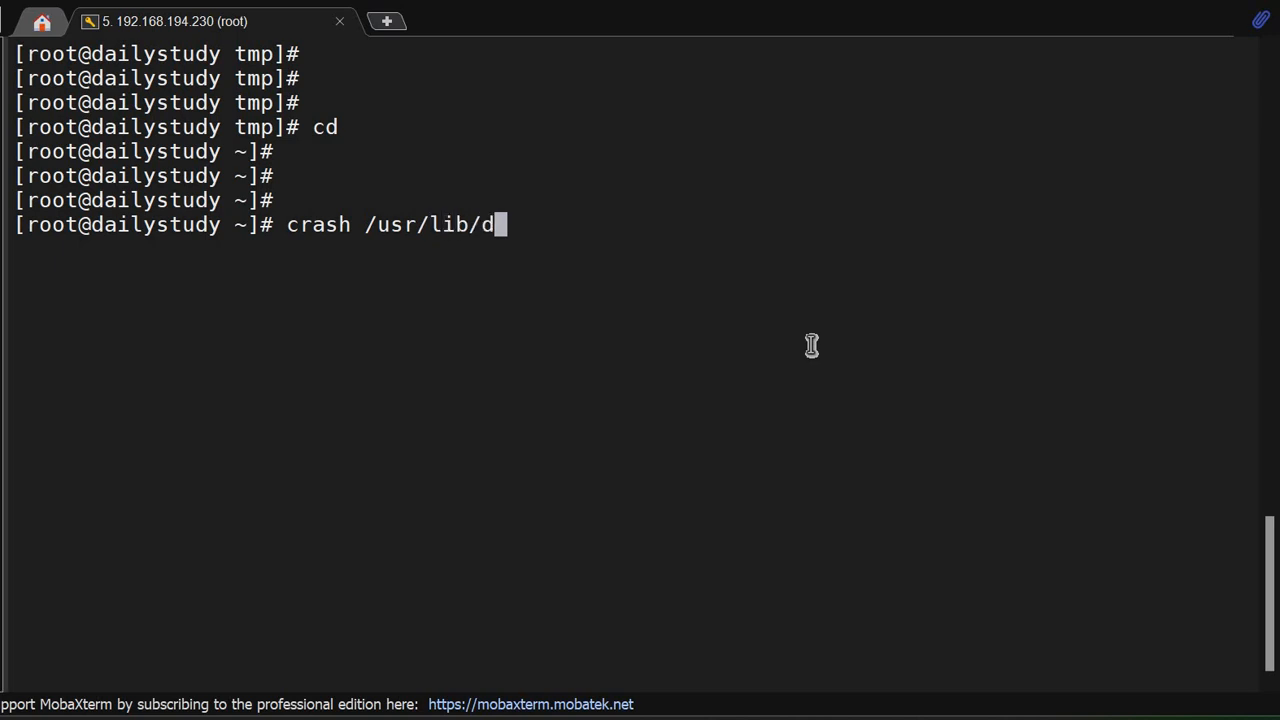
pyautogui.write('ebug/lib/modules/3.10.0-514.el7.x86_64/')
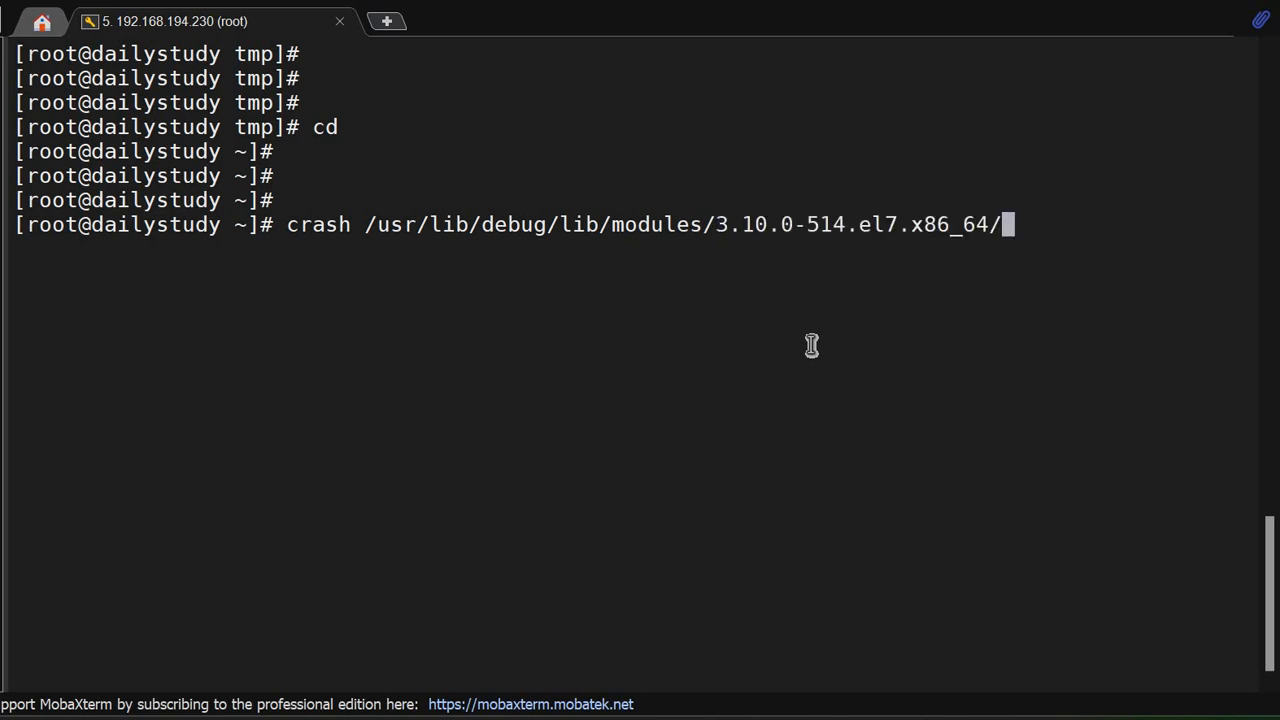
pyautogui.write('v')
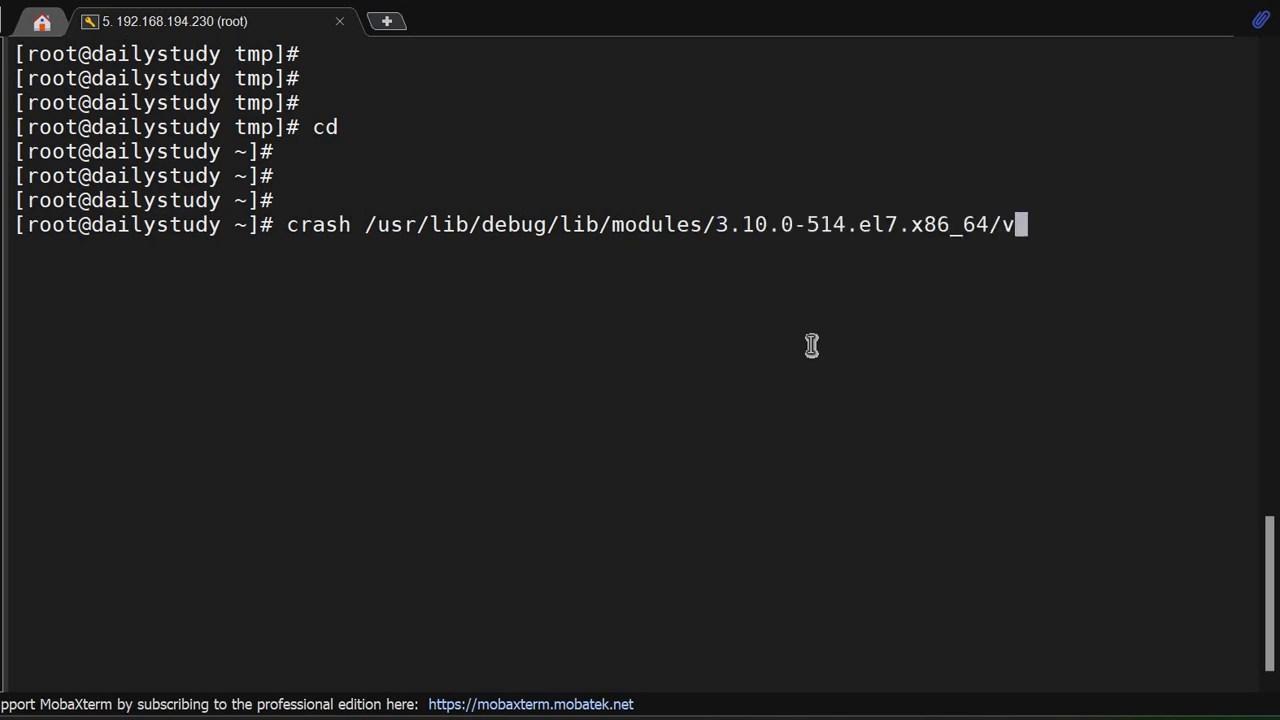
pyautogui.write('mlinux /va')
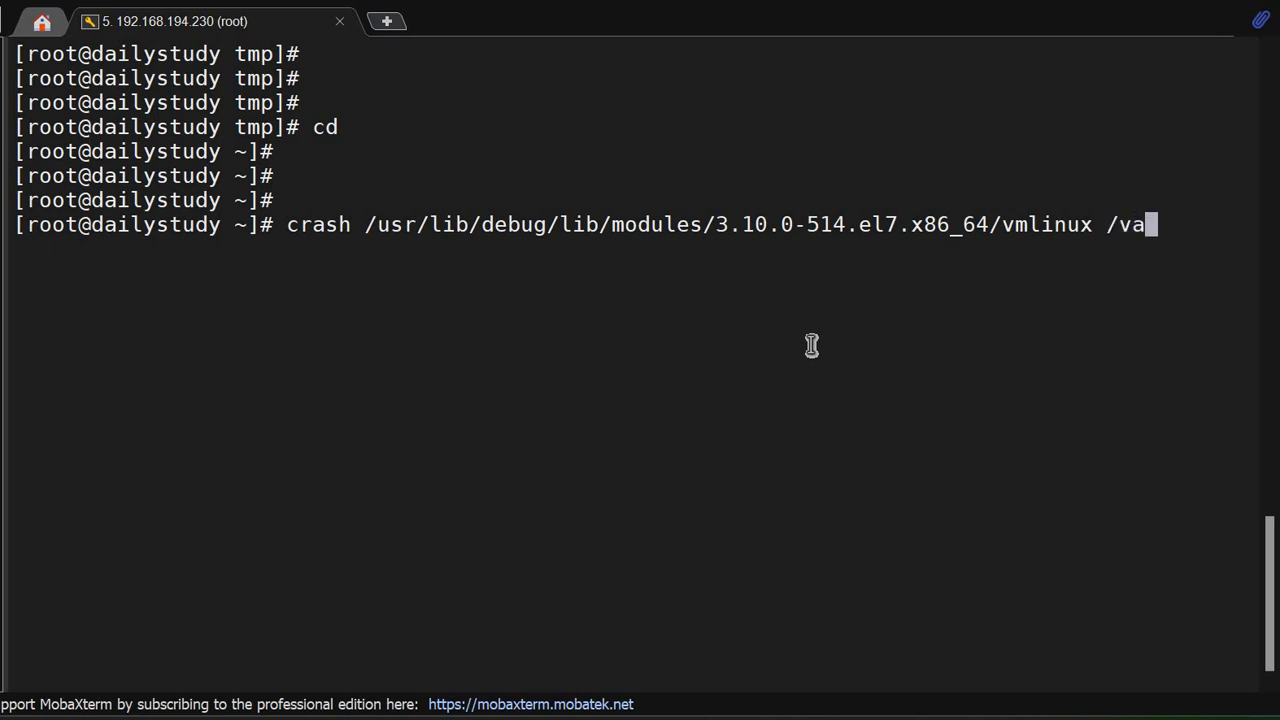
pyautogui.write('r/crash/')
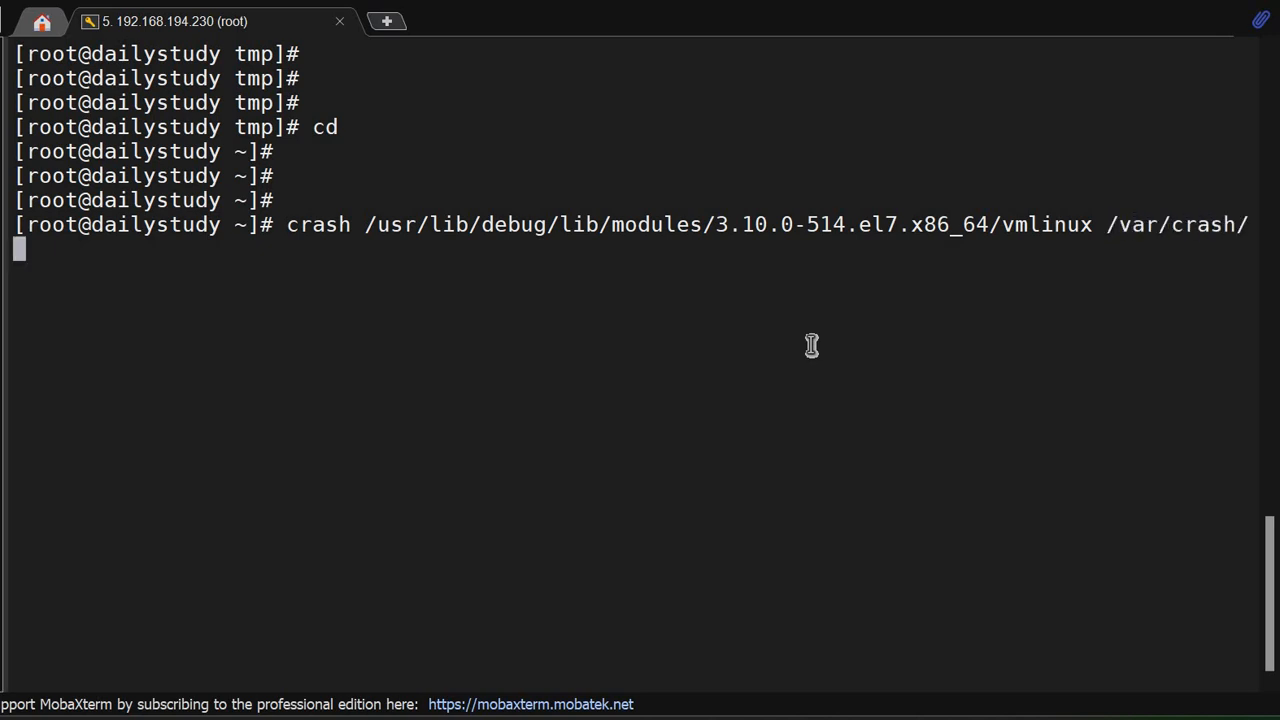
pyautogui.write('v')
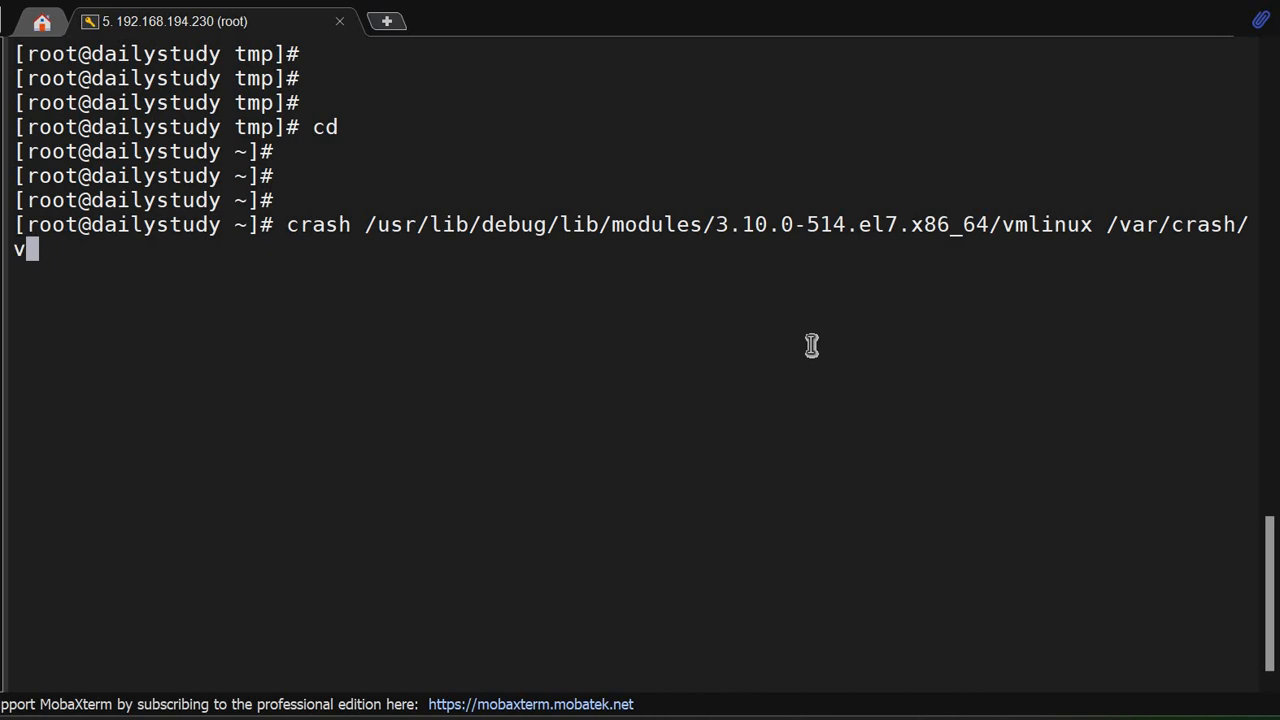
pyautogui.write('27.0.0.1-2023-05-16-06\\:58\\:31/')
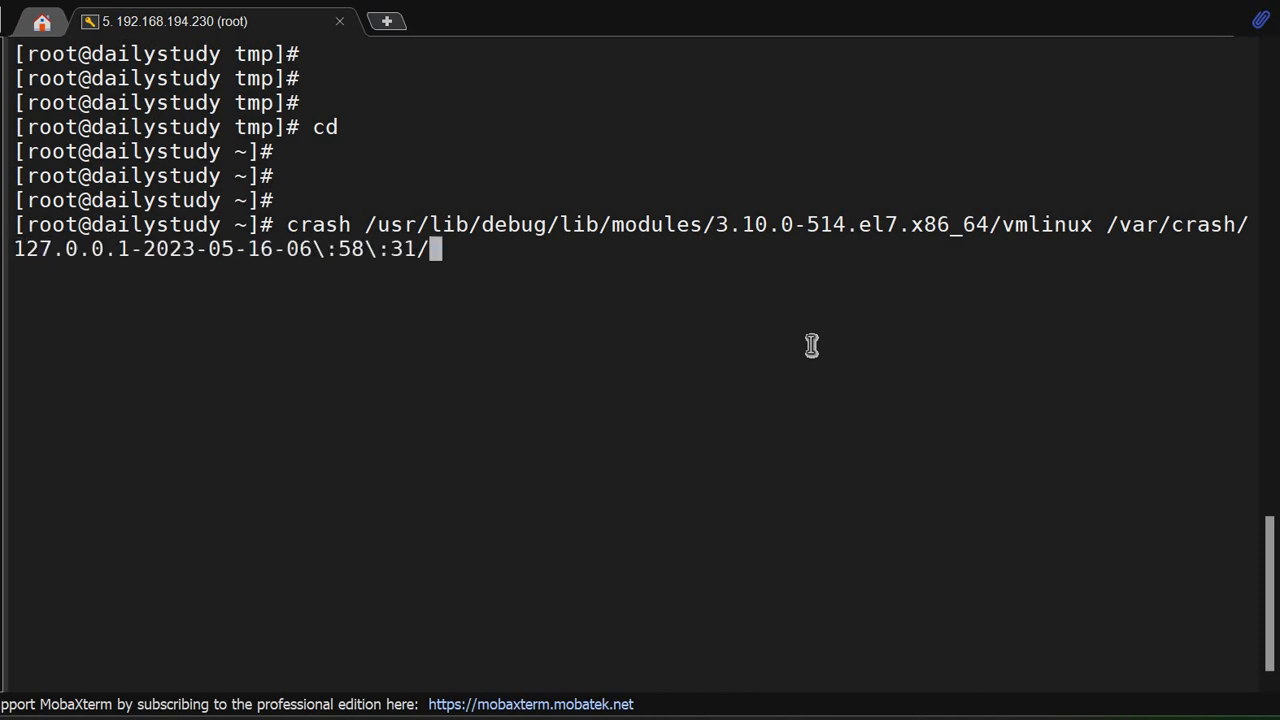
pyautogui.write('vmcore')
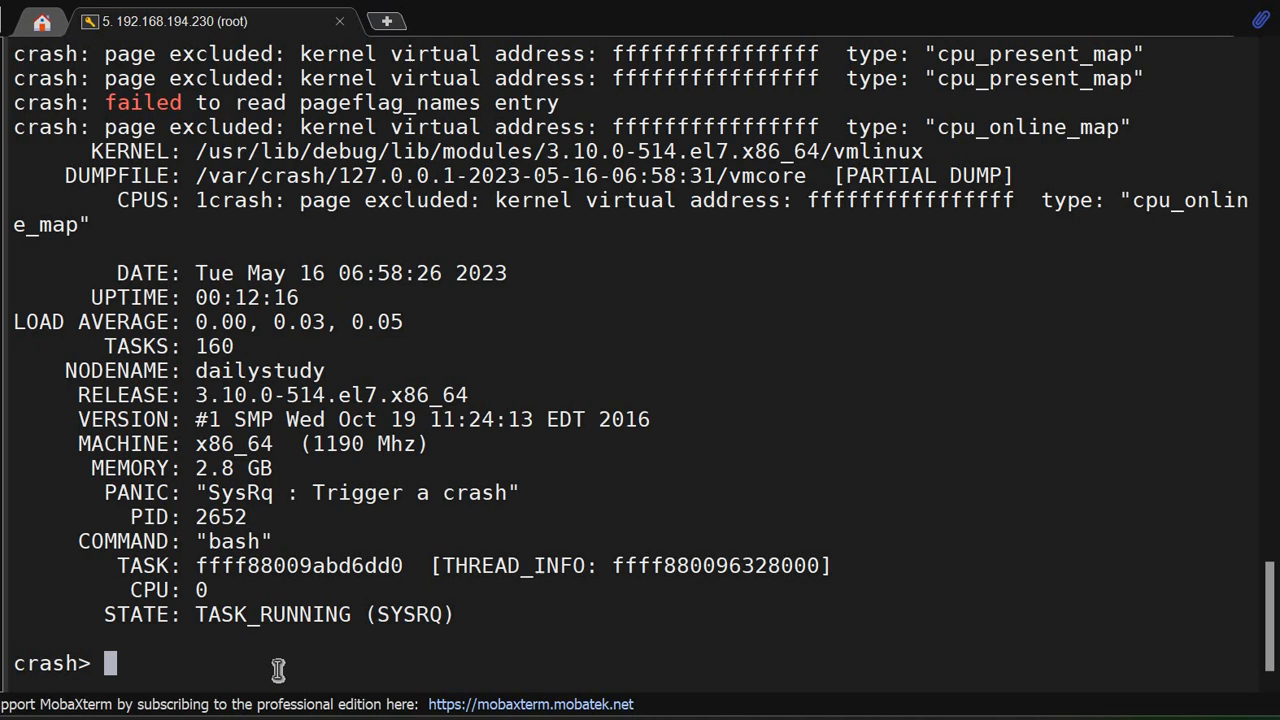
# Page through the kernel log, then the ps task list and a vm memory map at the crash> prompt
pyautogui.write('log')
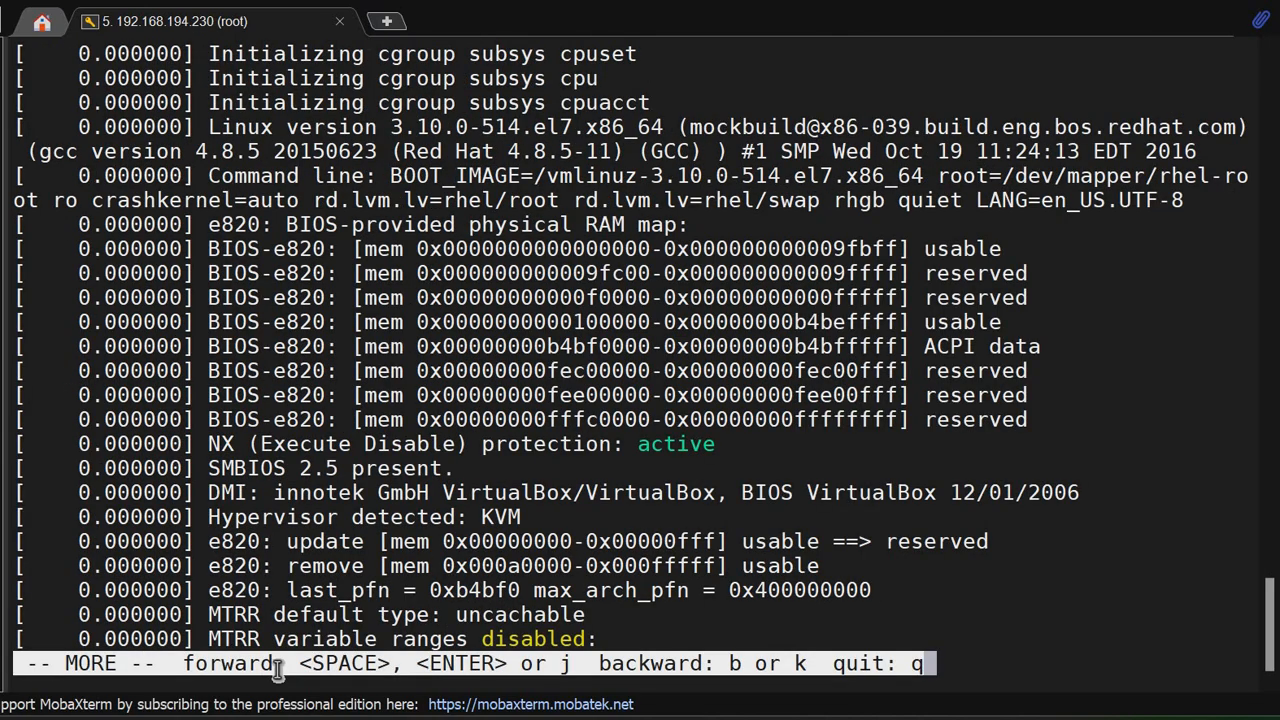
pyautogui.press('space')
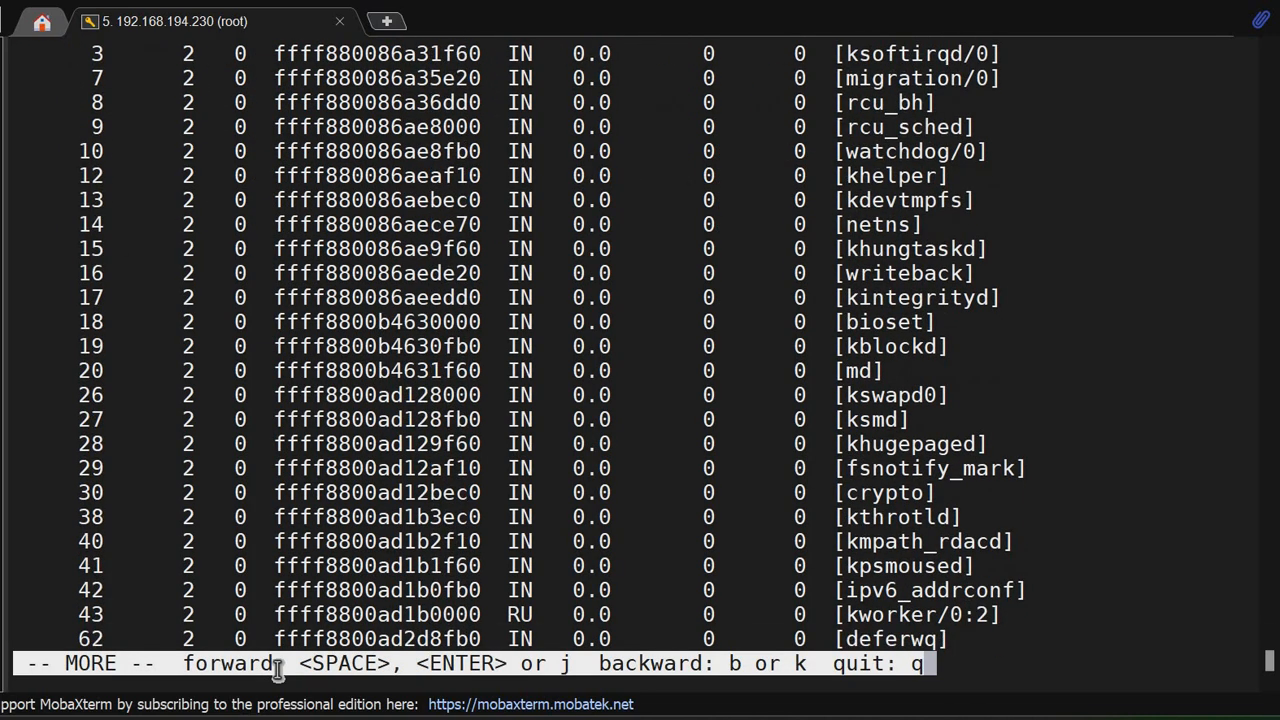
pyautogui.press('space')
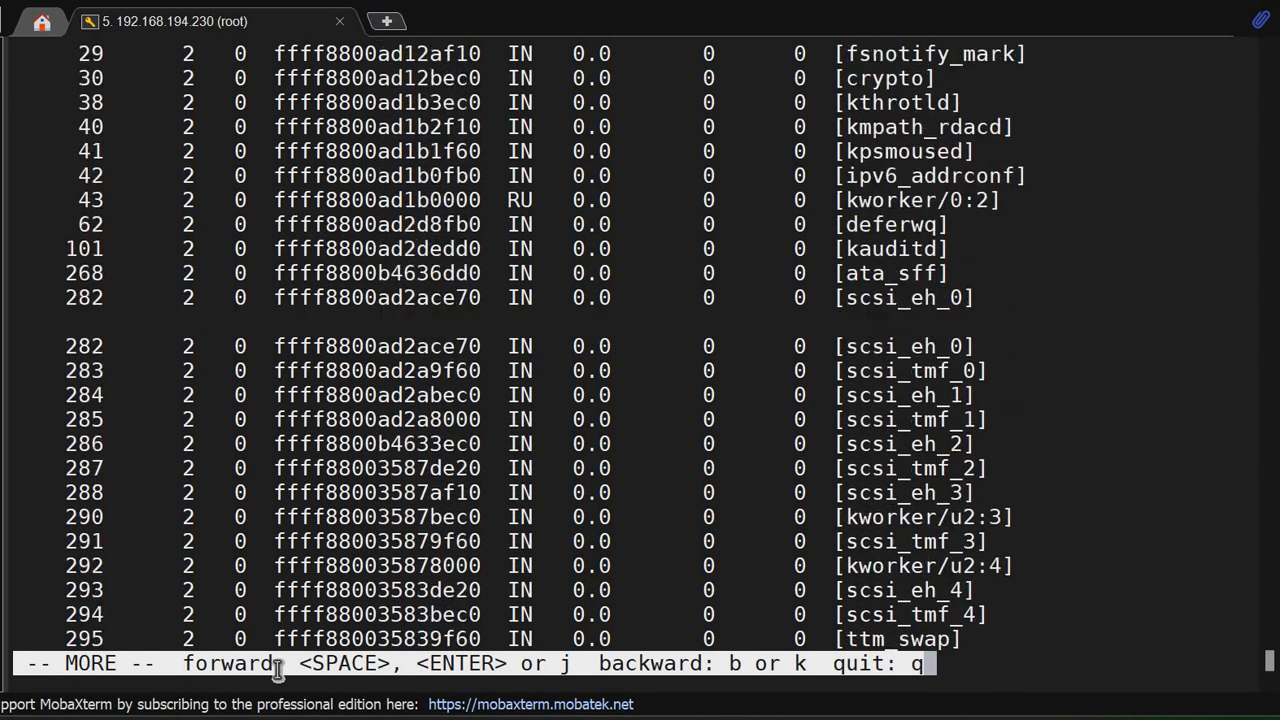
pyautogui.press('space')
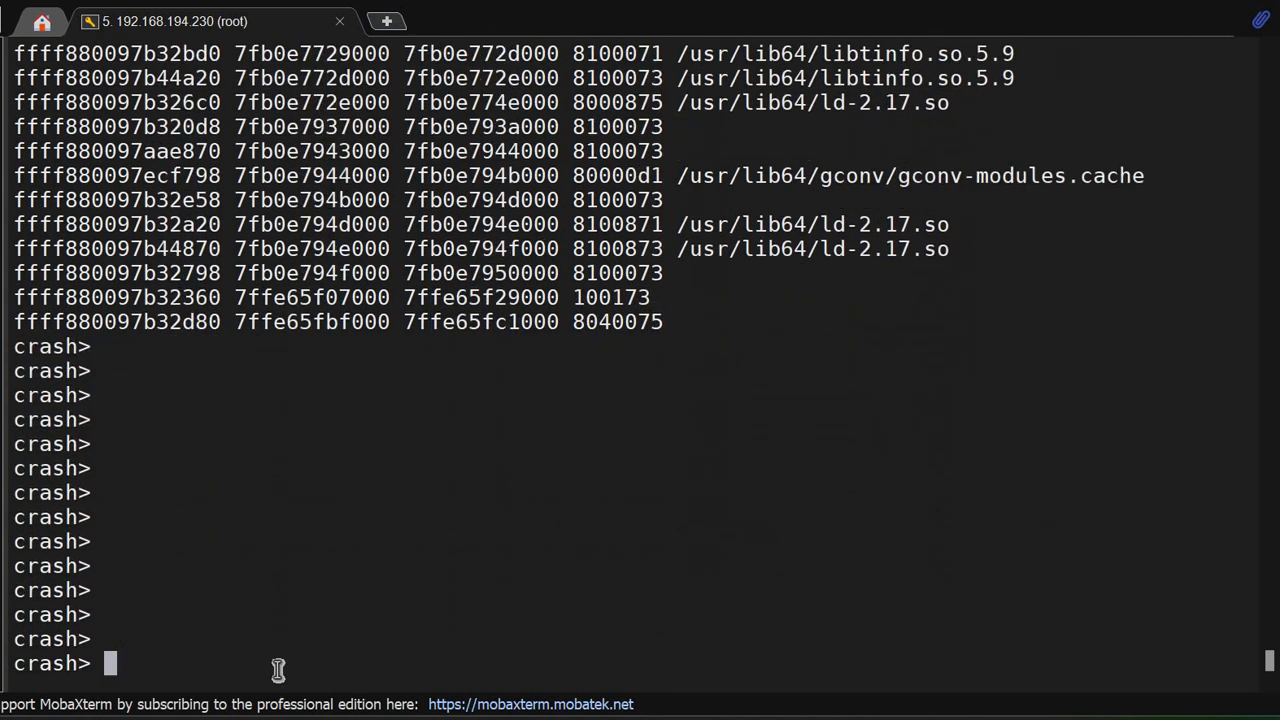
# Print the struct file layout and page through the task listing again, quitting with q
pyautogui.scroll(-3)
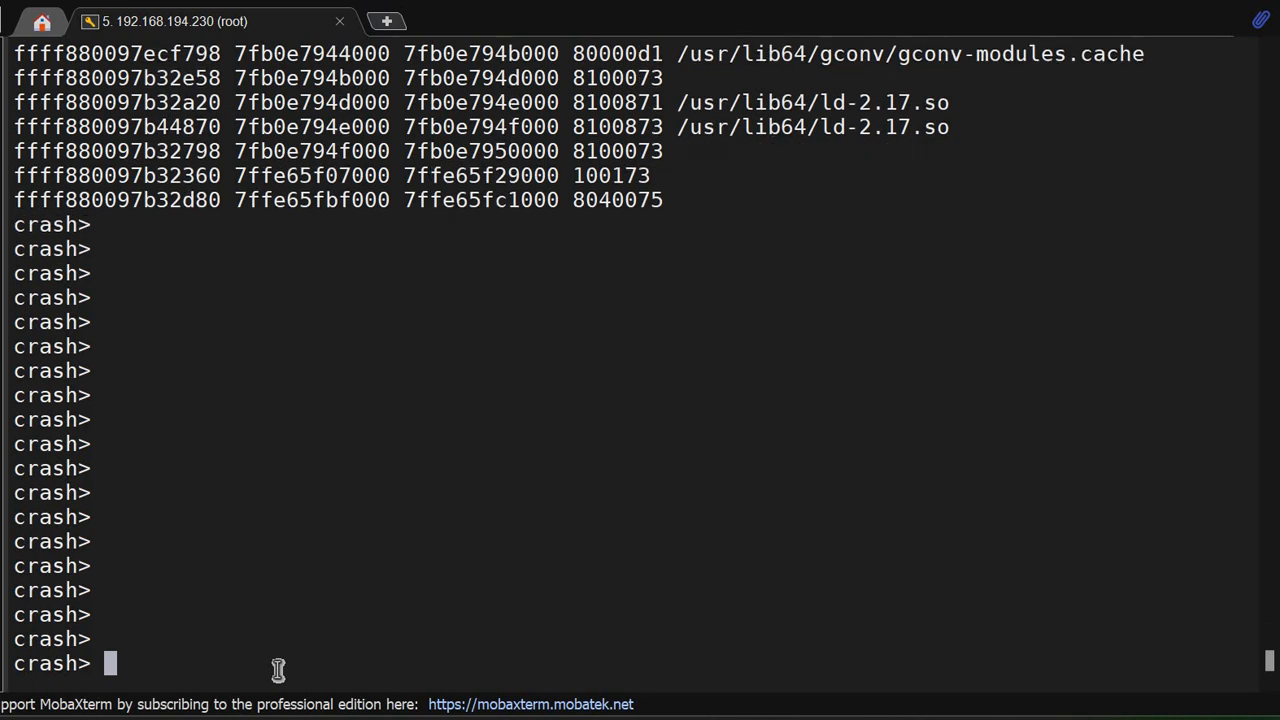
pyautogui.write('file')
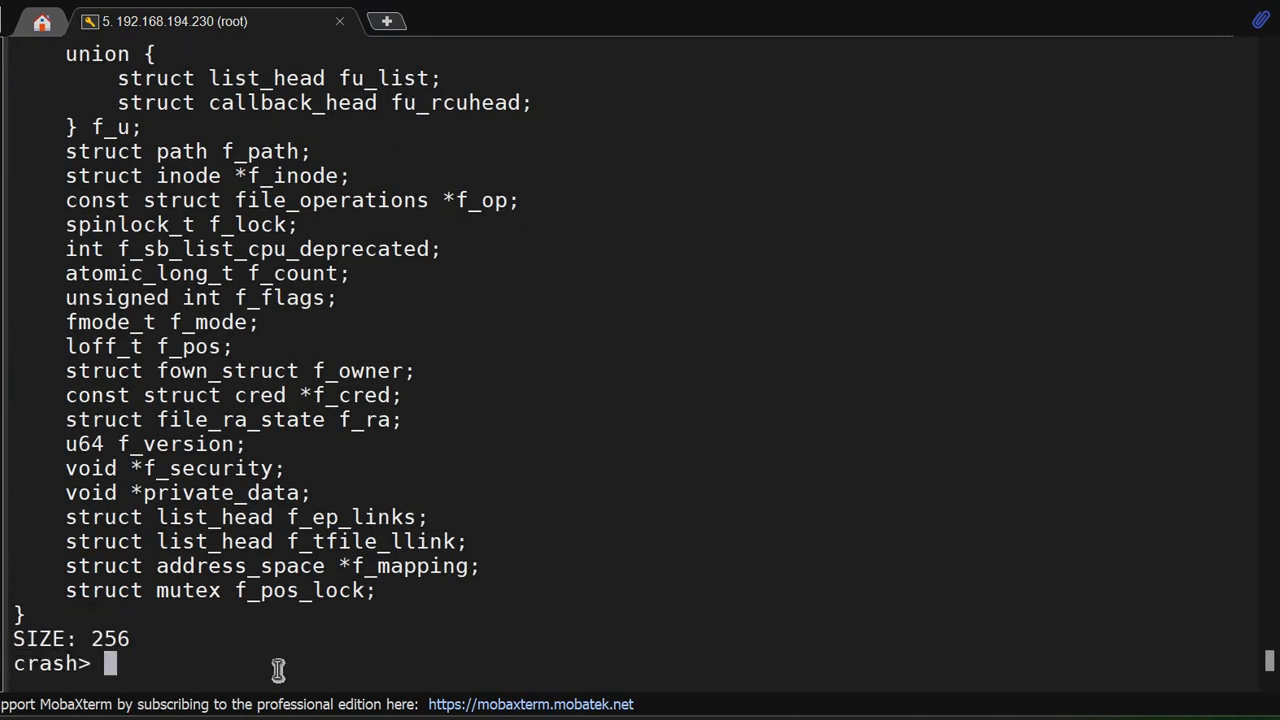
pyautogui.press('enter')
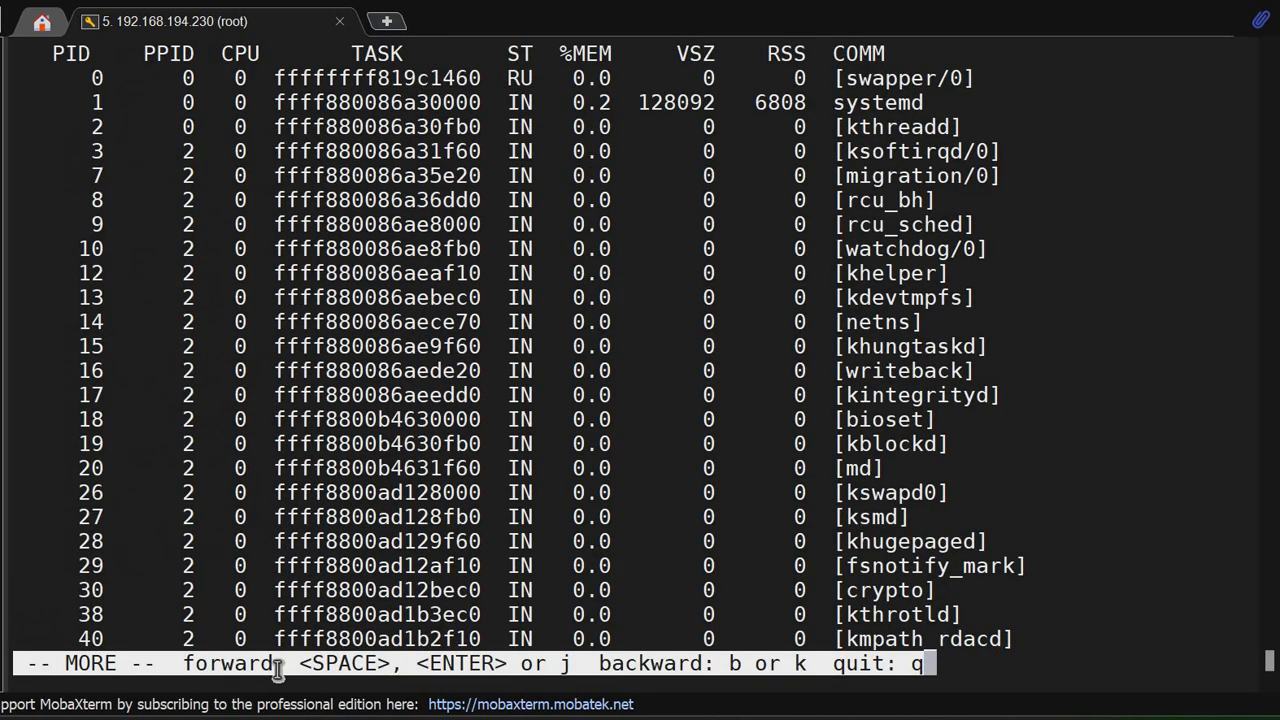
pyautogui.press('space')
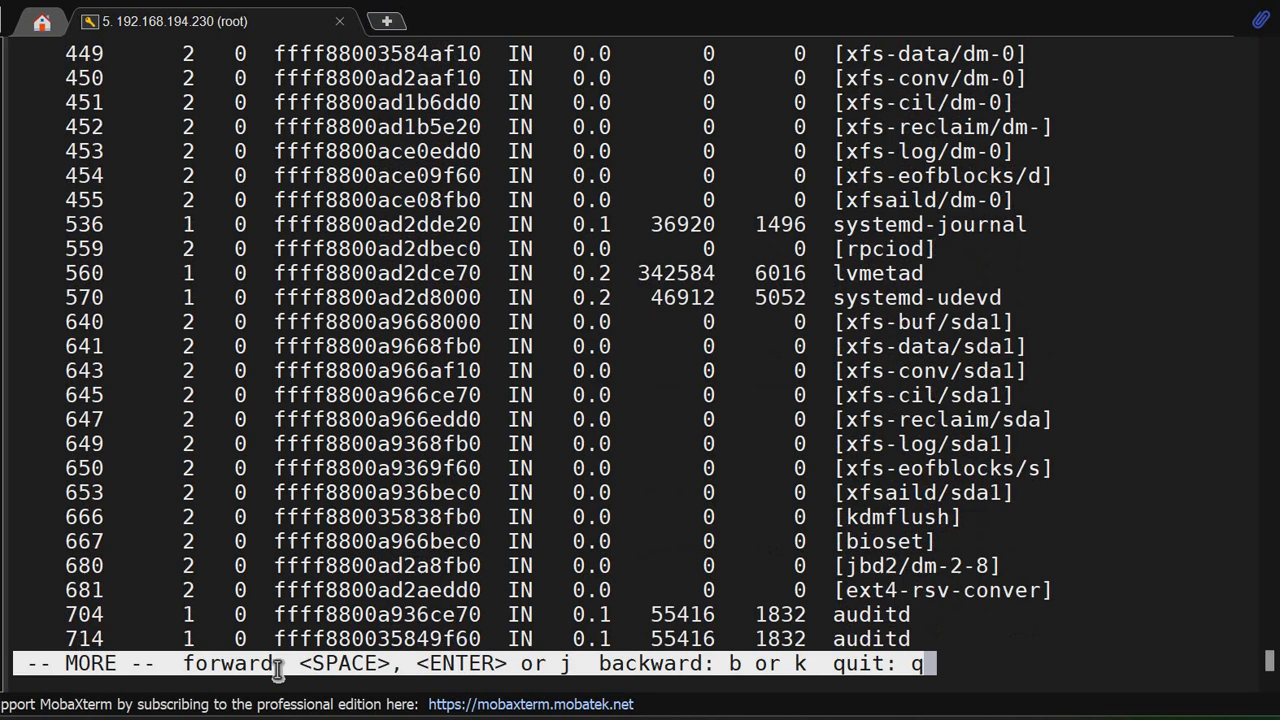
pyautogui.press('q')
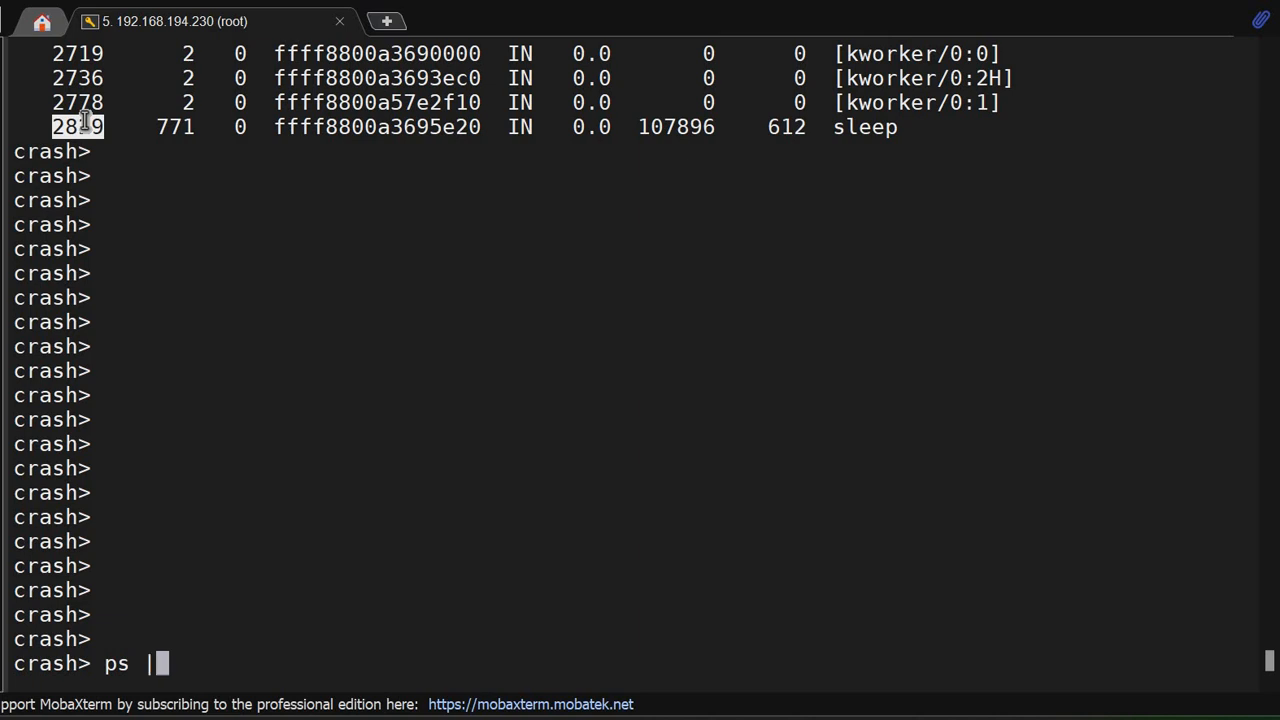
# Filter the crash process list with 'ps | grep 2829' to isolate the sleep process
pyautogui.write('grep 2829')
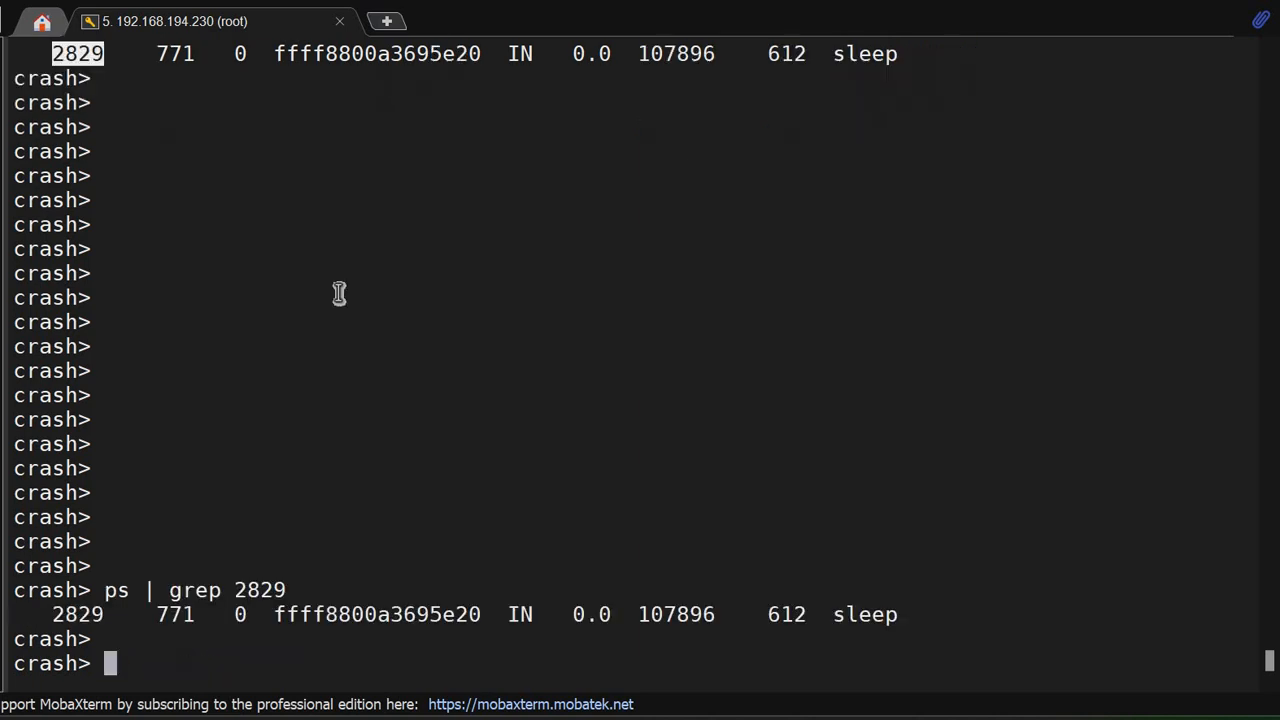
pyautogui.moveTo(738, 496)
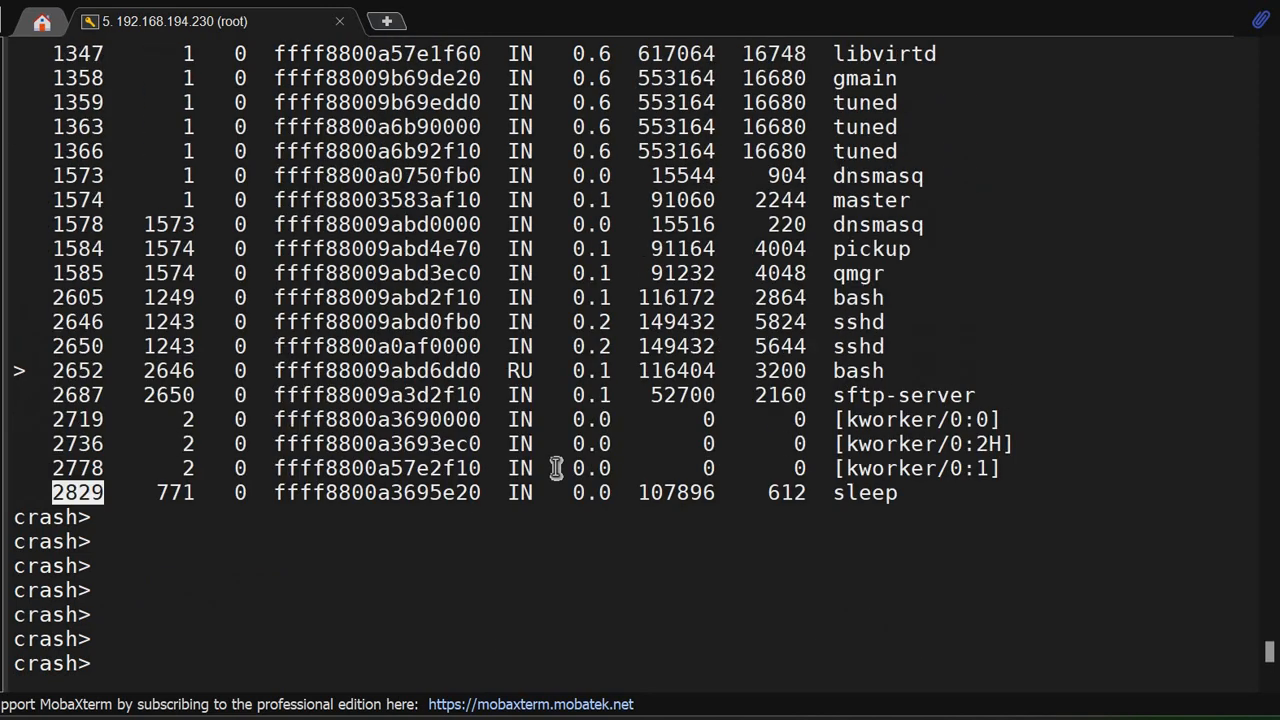
pyautogui.write('ps | grep 2829')
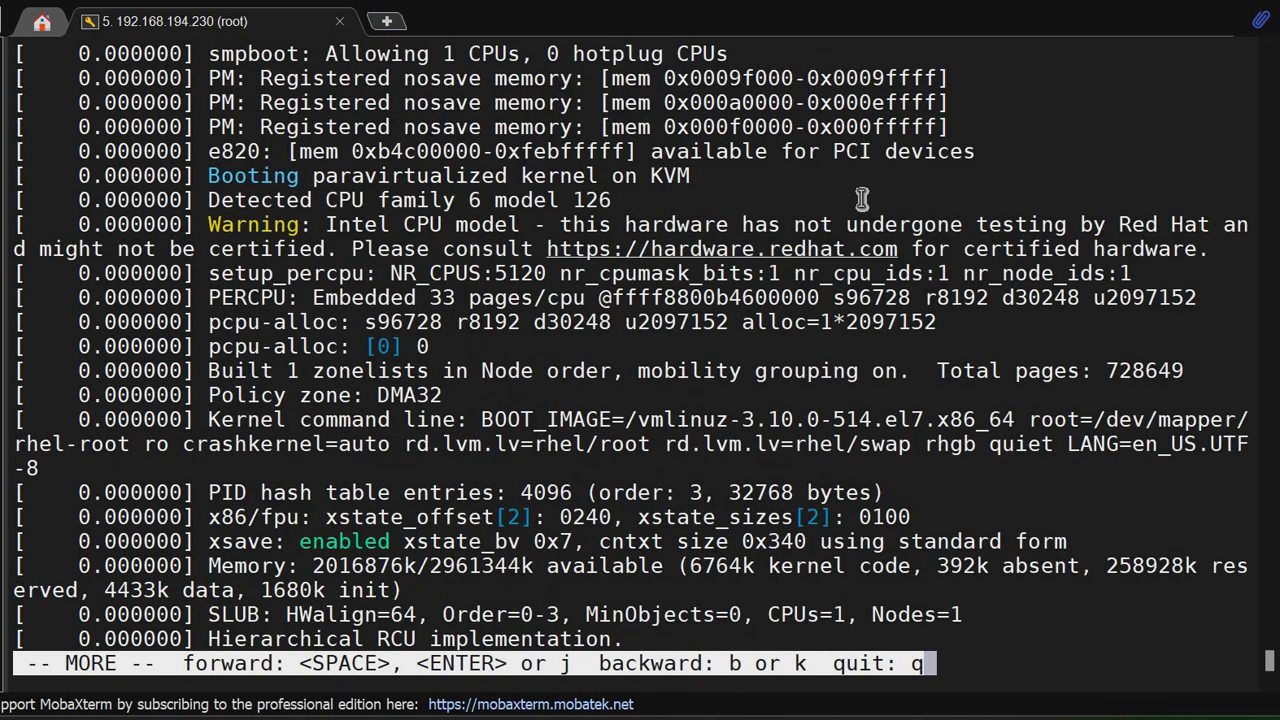
# Page through the crashed kernel's boot log output with Space
pyautogui.press('space')
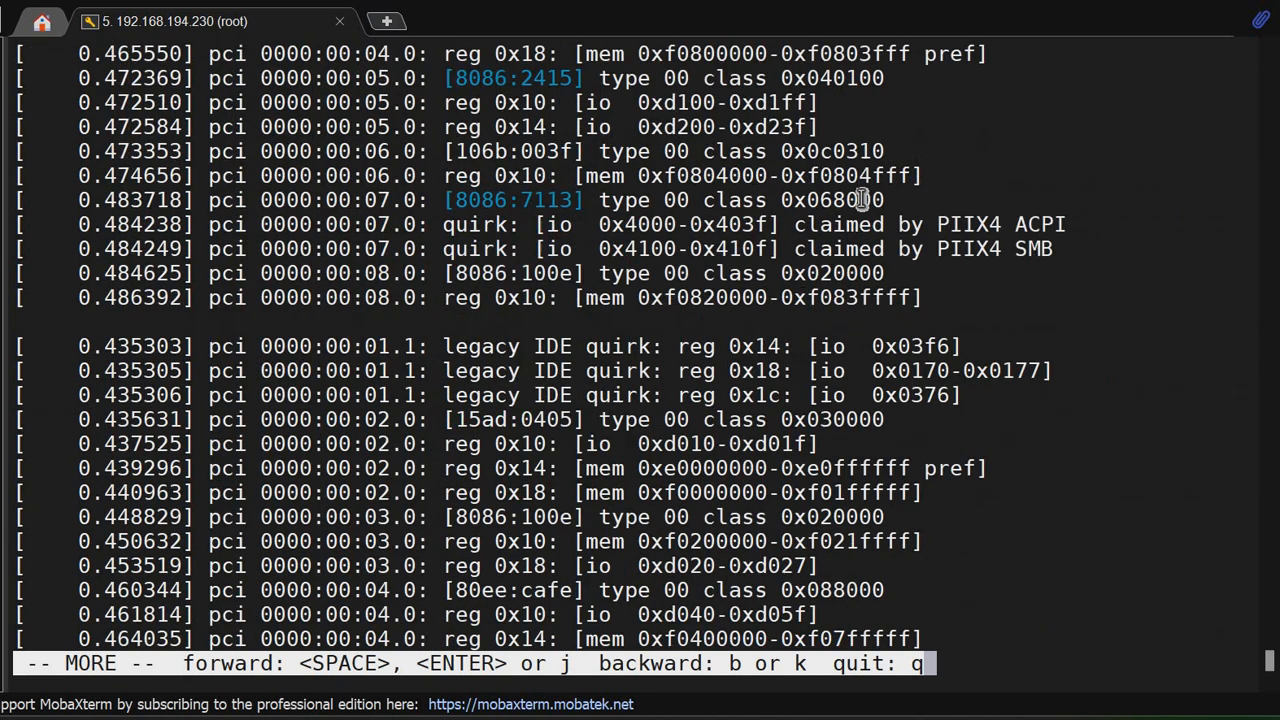
pyautogui.press('space')
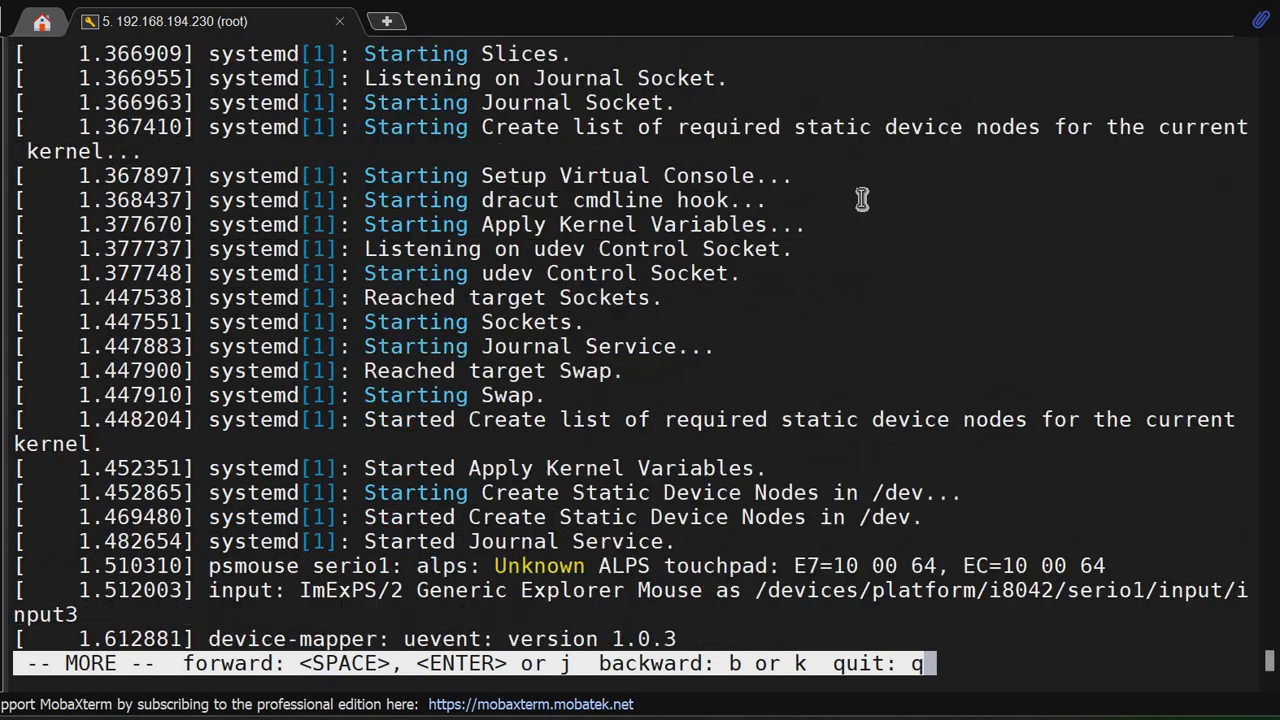
pyautogui.press('space')
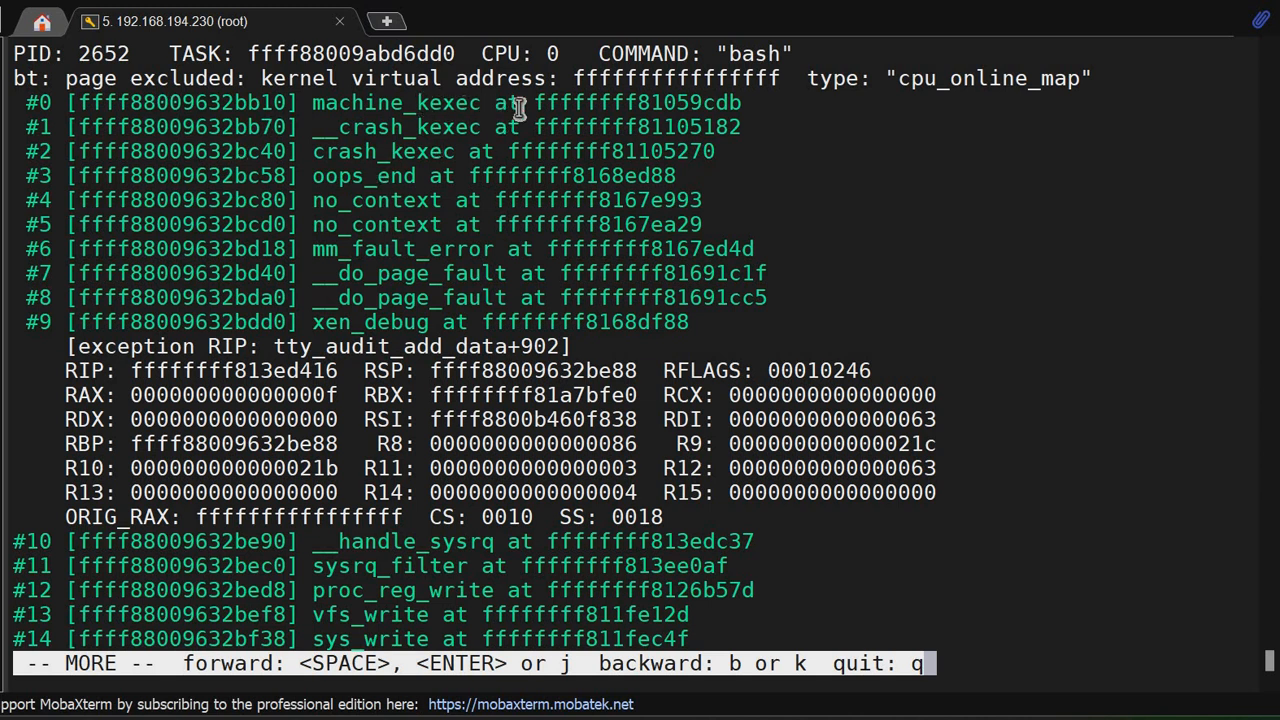
pyautogui.moveTo(548, 148)
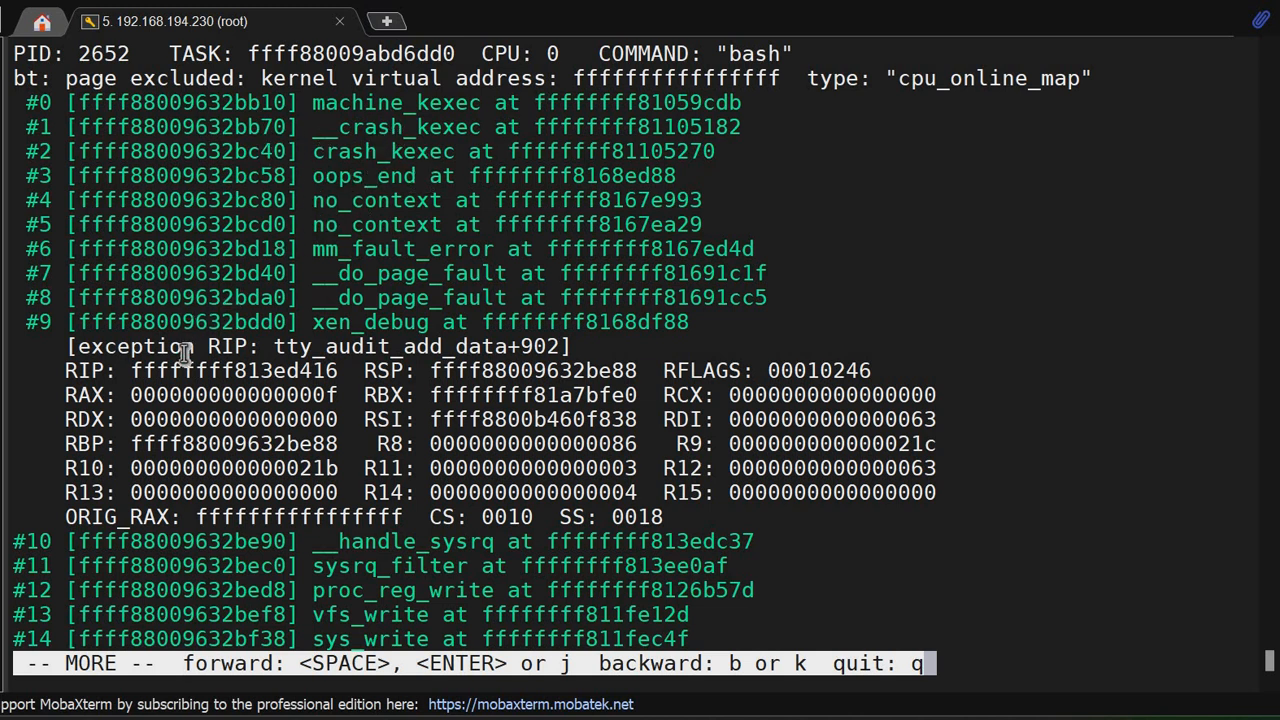
# Copy frame #10 stack address ffff88009632be90 and search for it with 'ps -ef | grep', the flags rejected
pyautogui.doubleClick(180, 540)
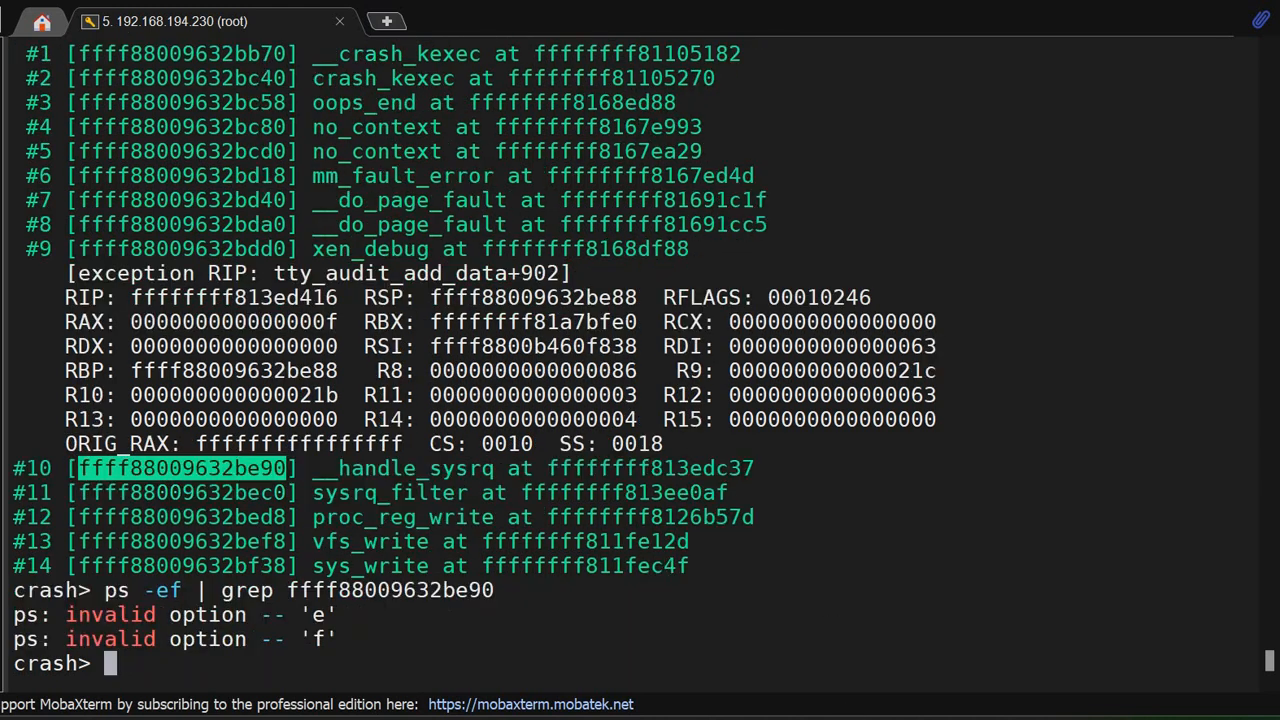
pyautogui.write('ps -ef | grep ffff88009632be90')
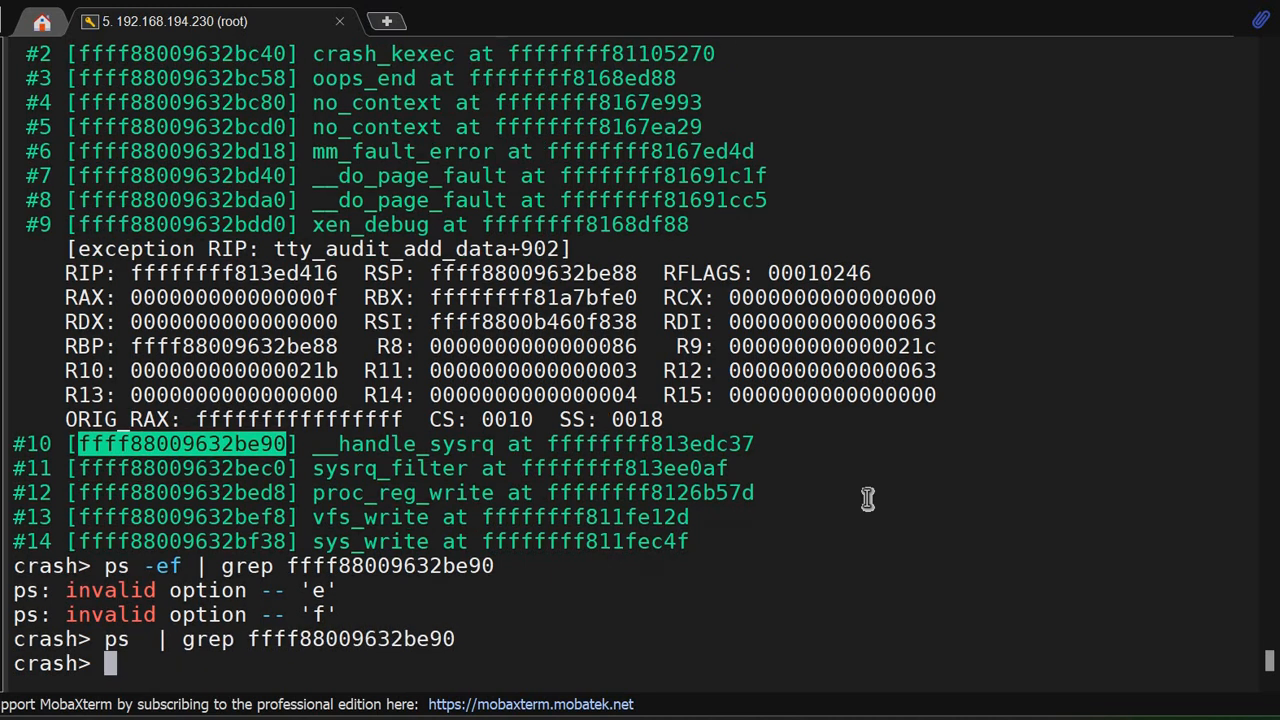
# Show crash's help command list, then swap usage reporting /dev/dm-1 at 0% used
pyautogui.write('help')
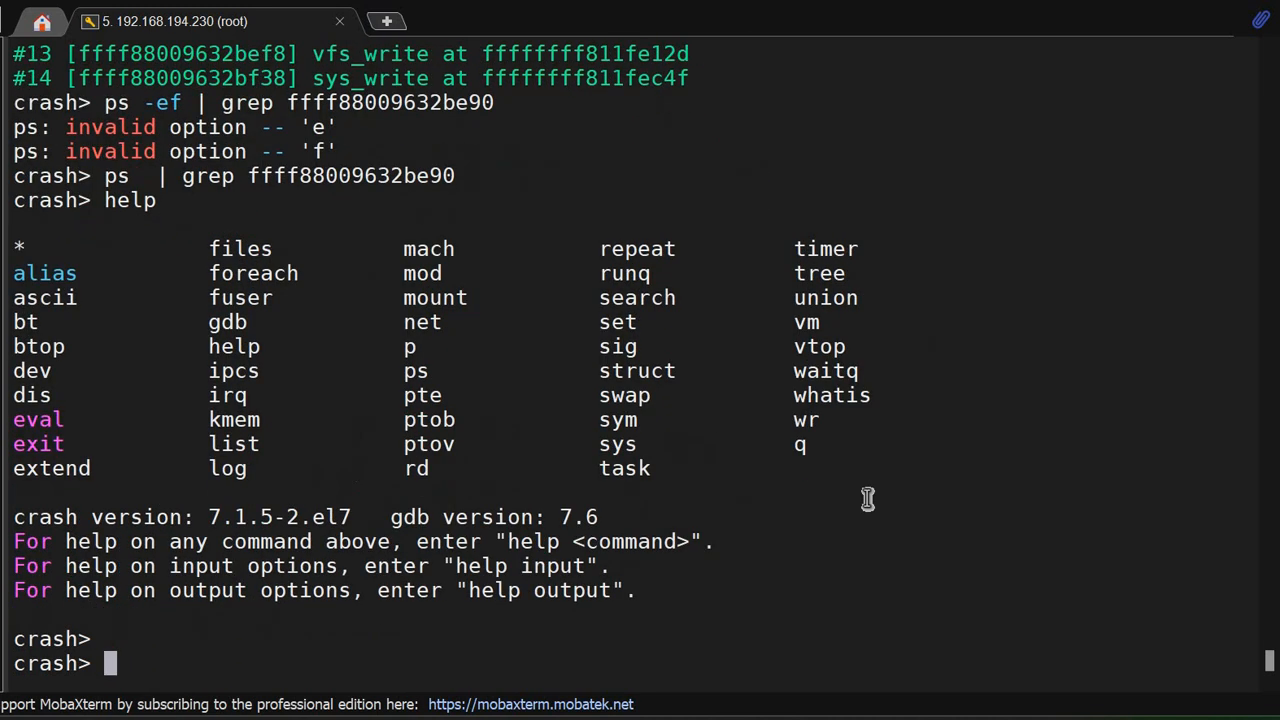
pyautogui.moveTo(810, 200)
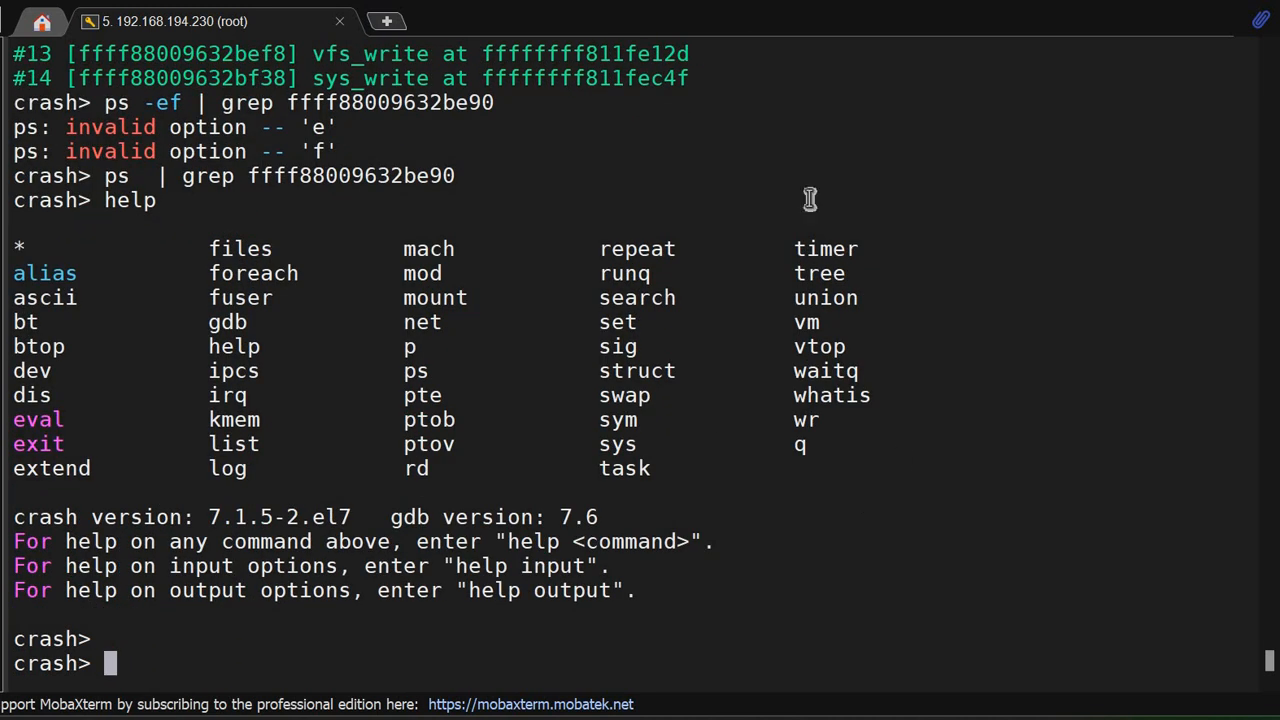
pyautogui.moveTo(624, 318)
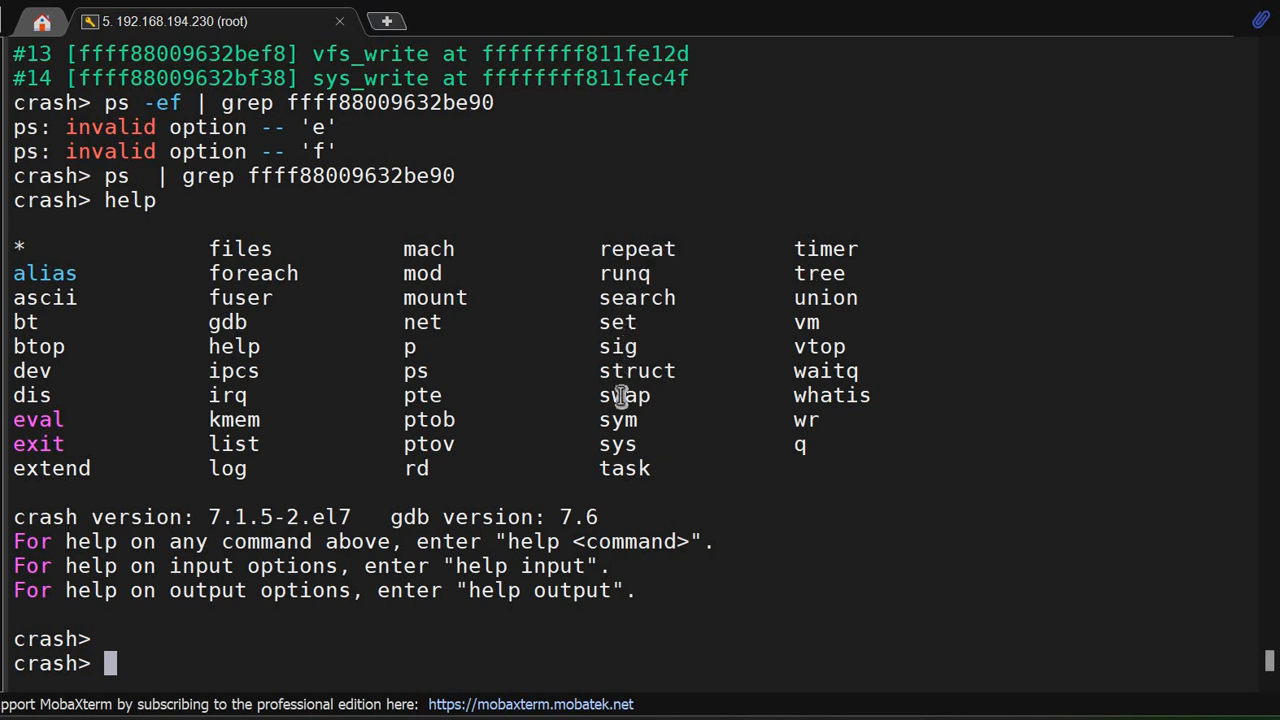
pyautogui.write('swap')
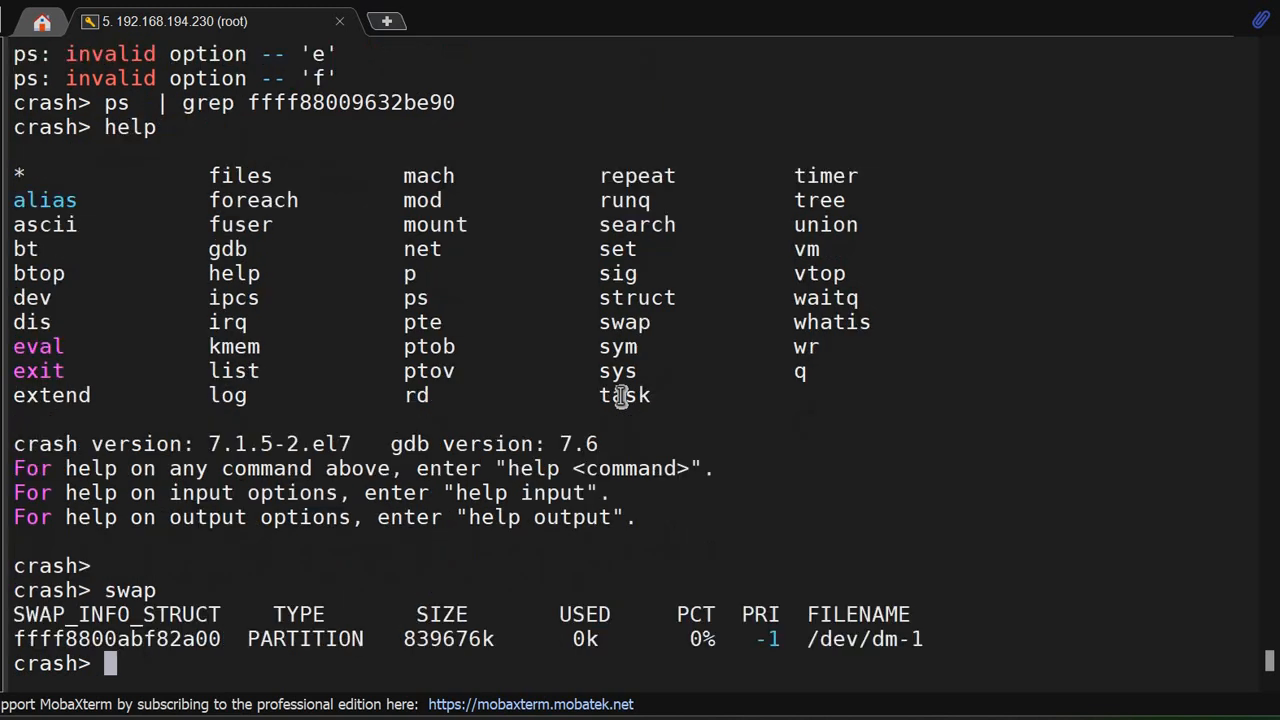
pyautogui.moveTo(436, 322)
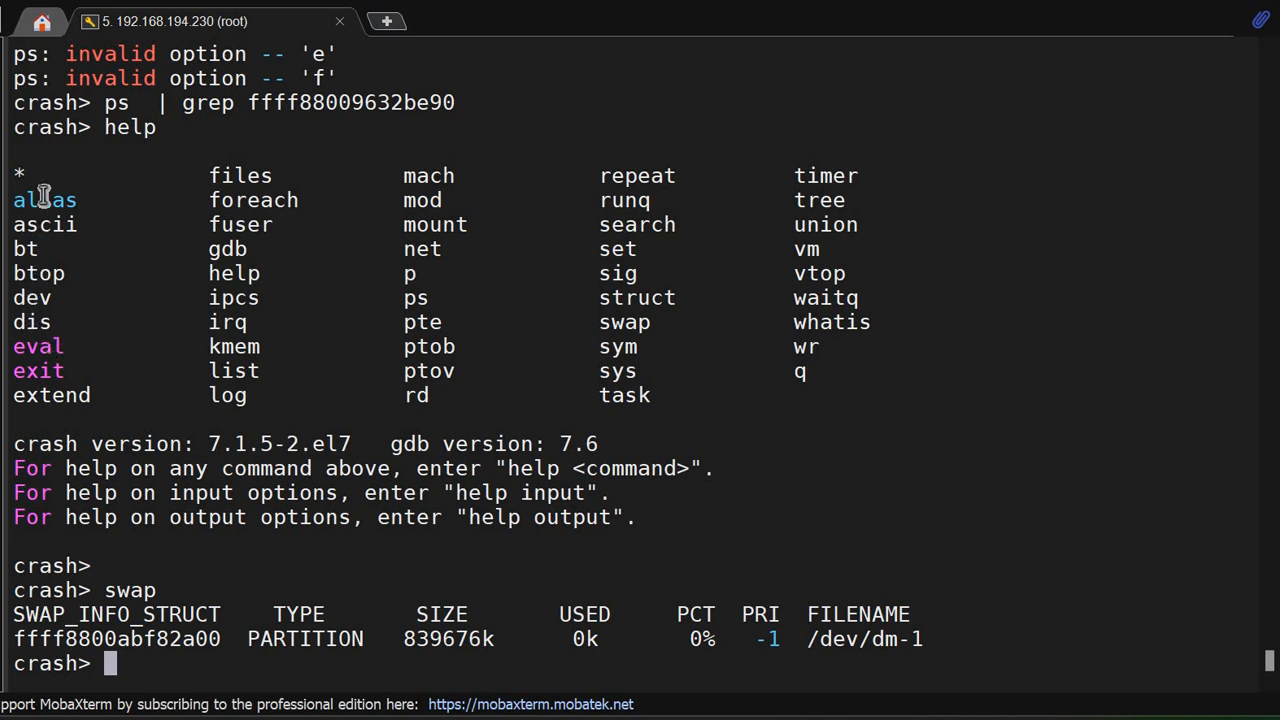
pyautogui.moveTo(220, 282)
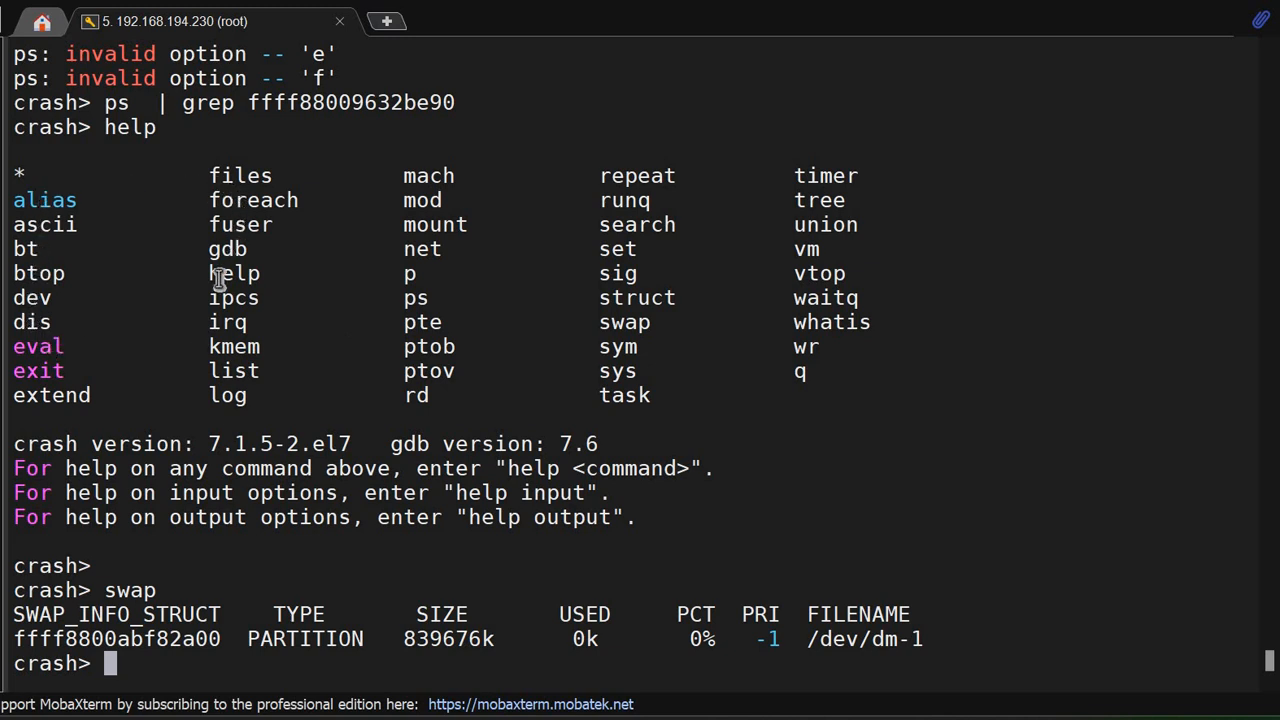
pyautogui.moveTo(236, 396)
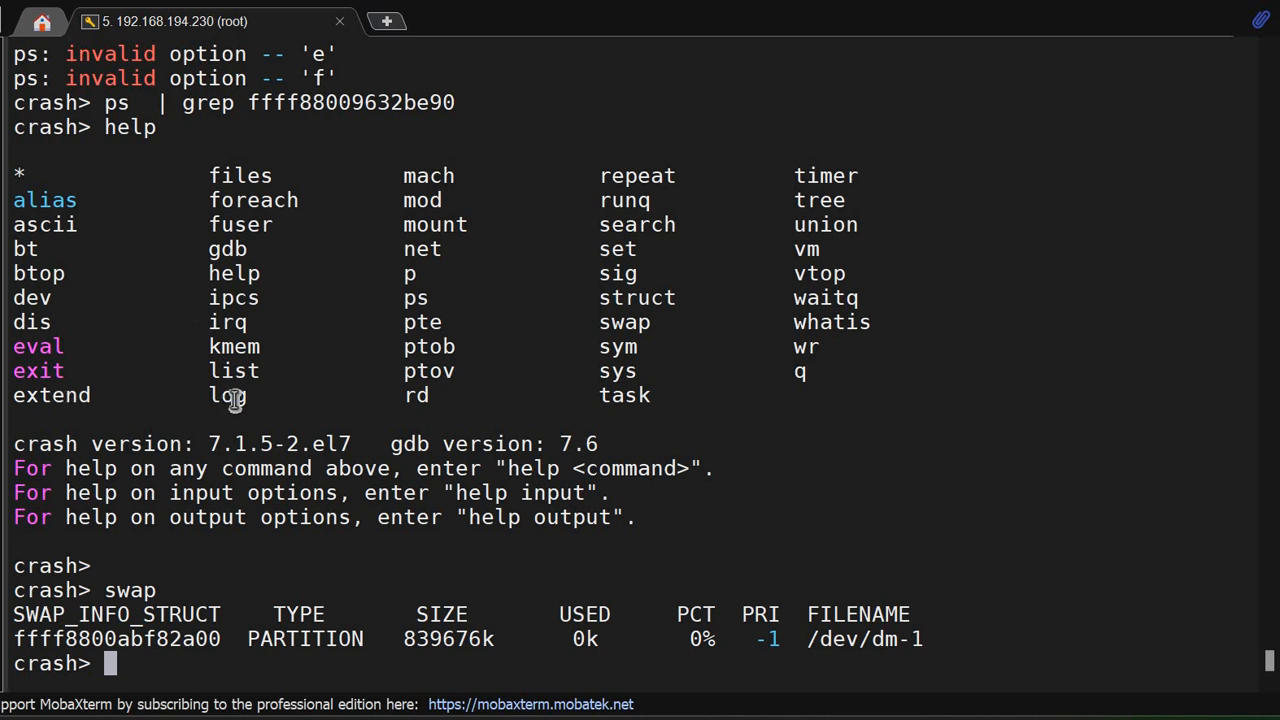
pyautogui.moveTo(420, 392)
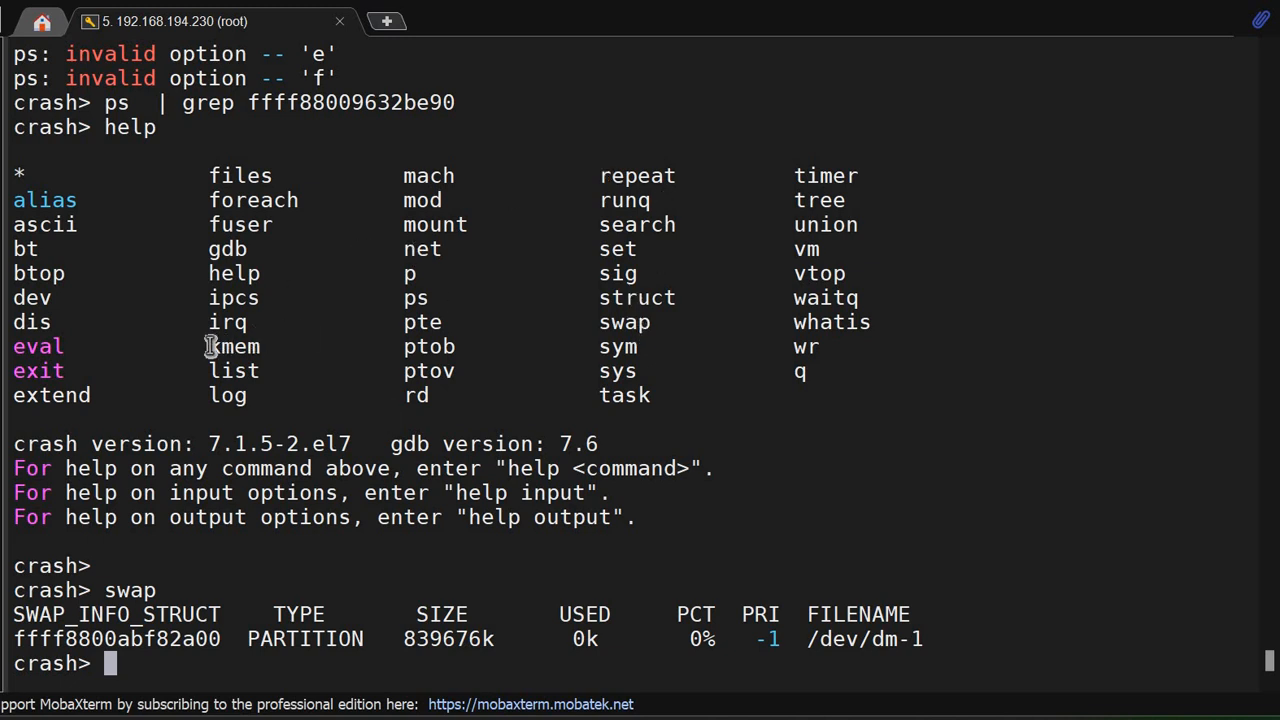
# List crash's builtin aliases such as man→help and dmesg→log, then clear the terminal
pyautogui.write('alias')
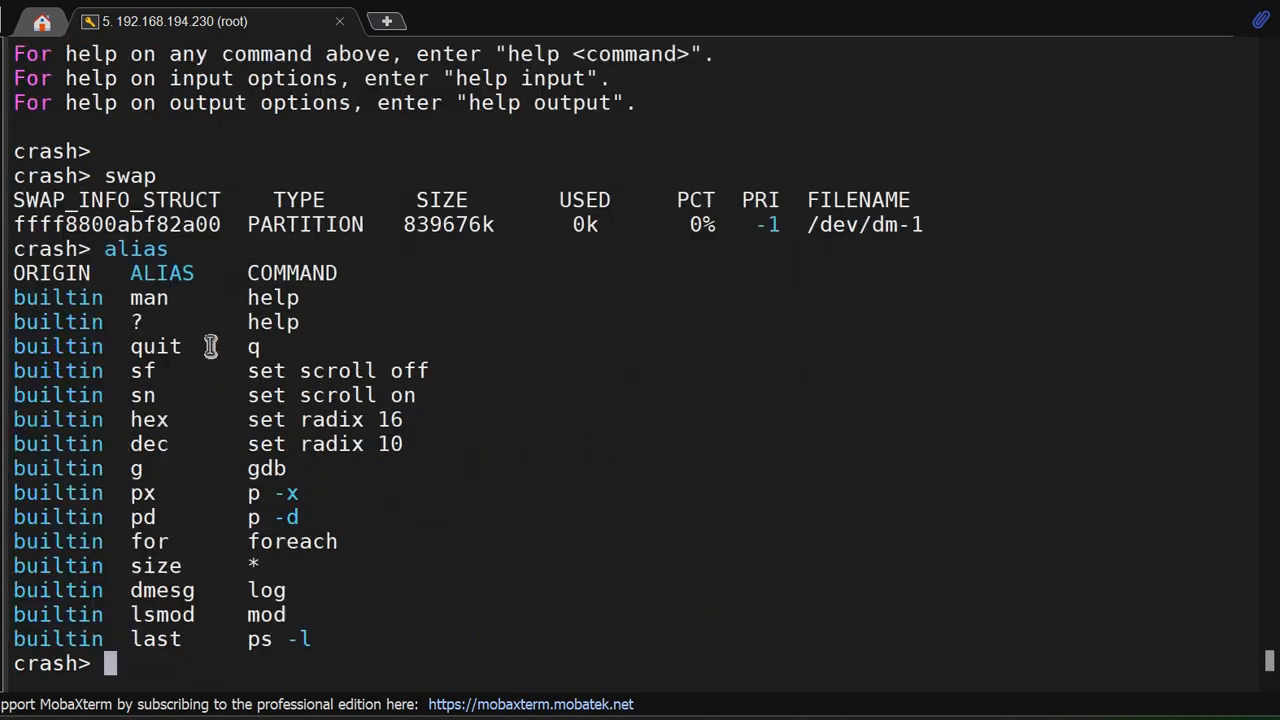
pyautogui.moveTo(284, 492)
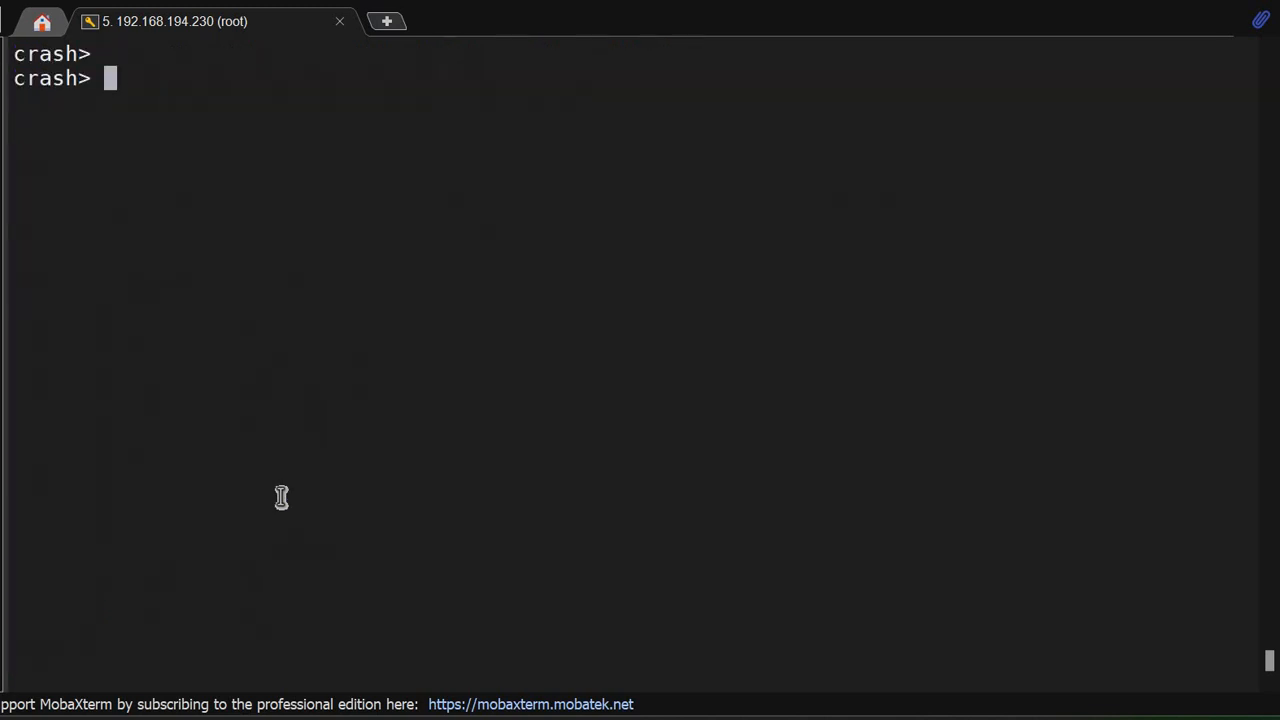
# Exit crash, relaunch it to run a ps task listing, then exit back to the root shell prompt
pyautogui.press('ctrl+c')
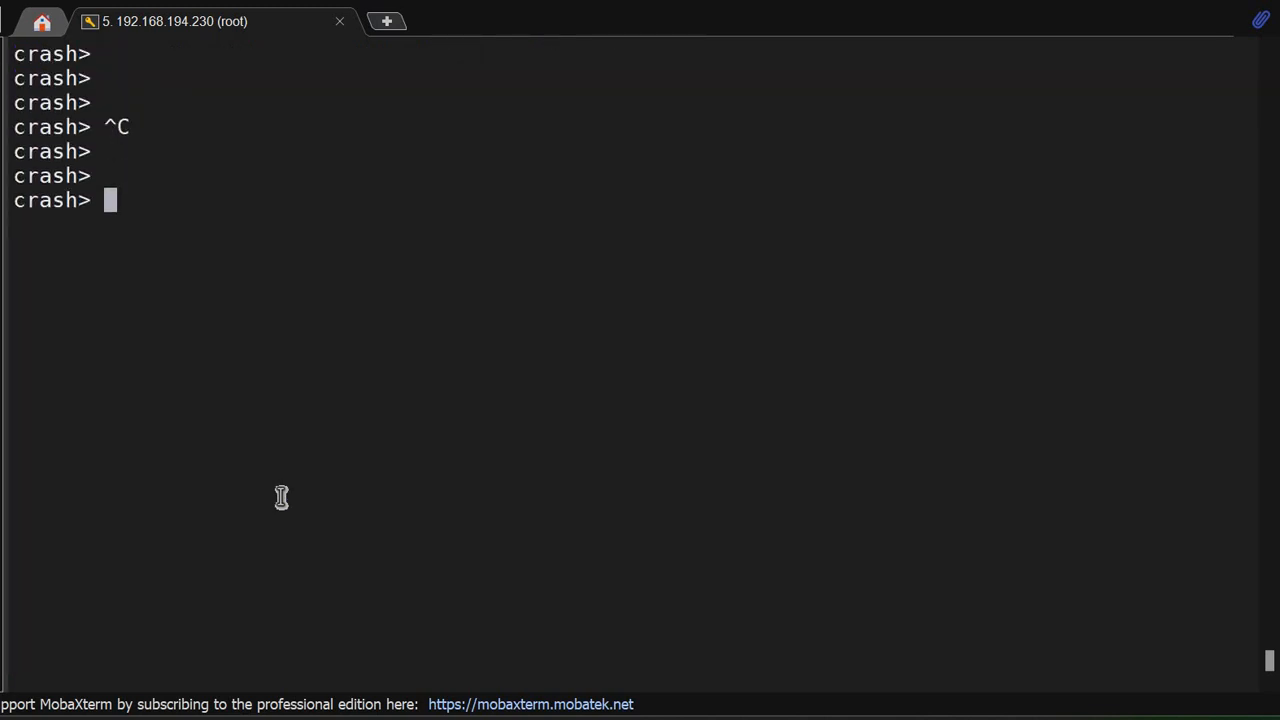
pyautogui.write('exit')
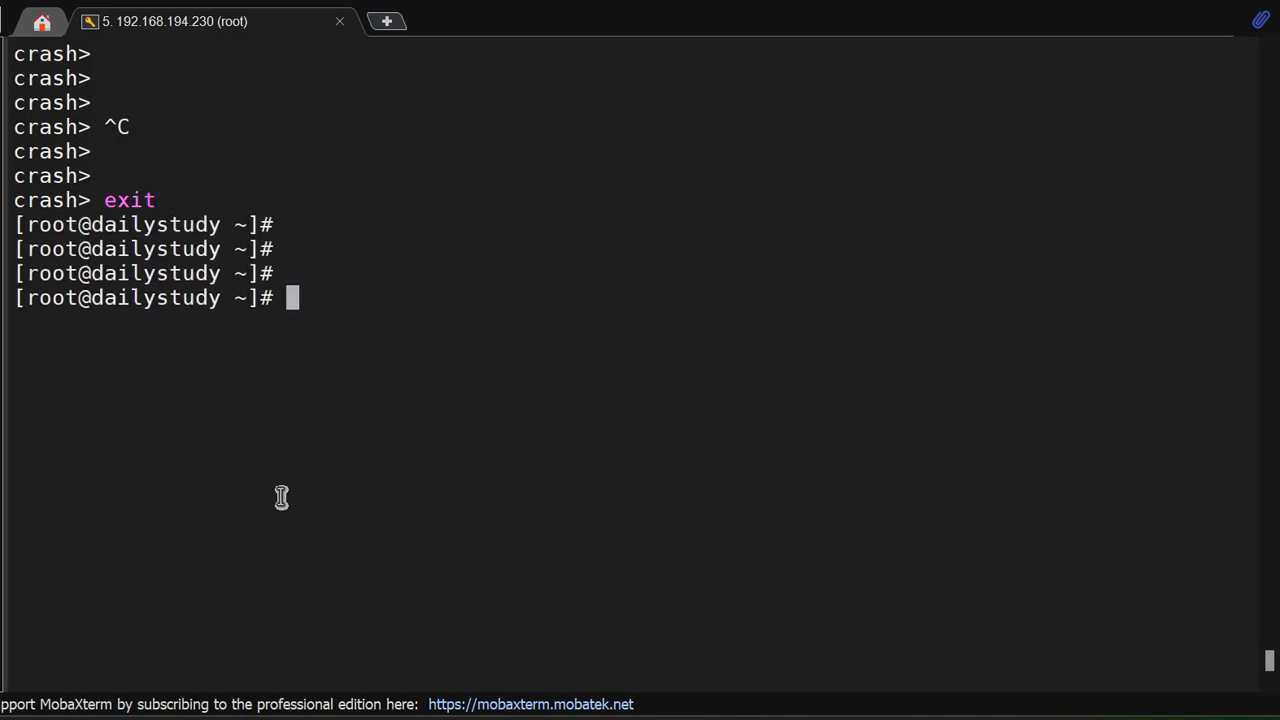
pyautogui.write('ps')
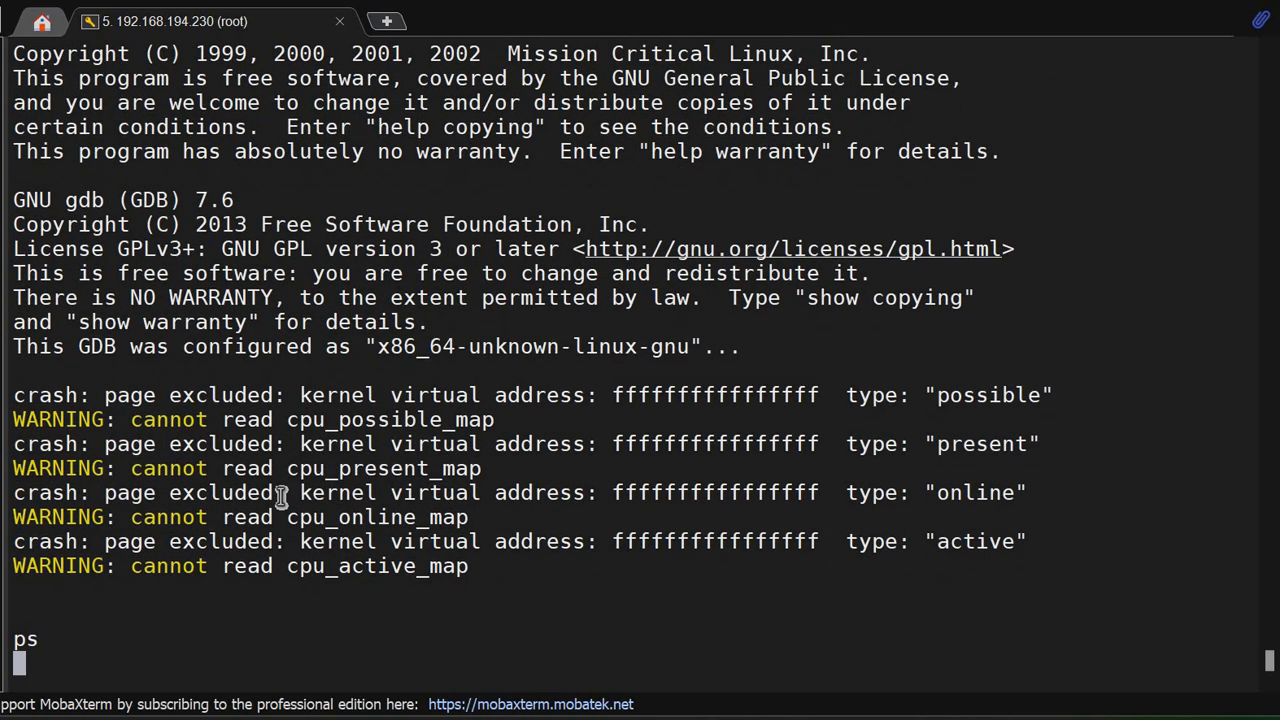
pyautogui.press('Return')
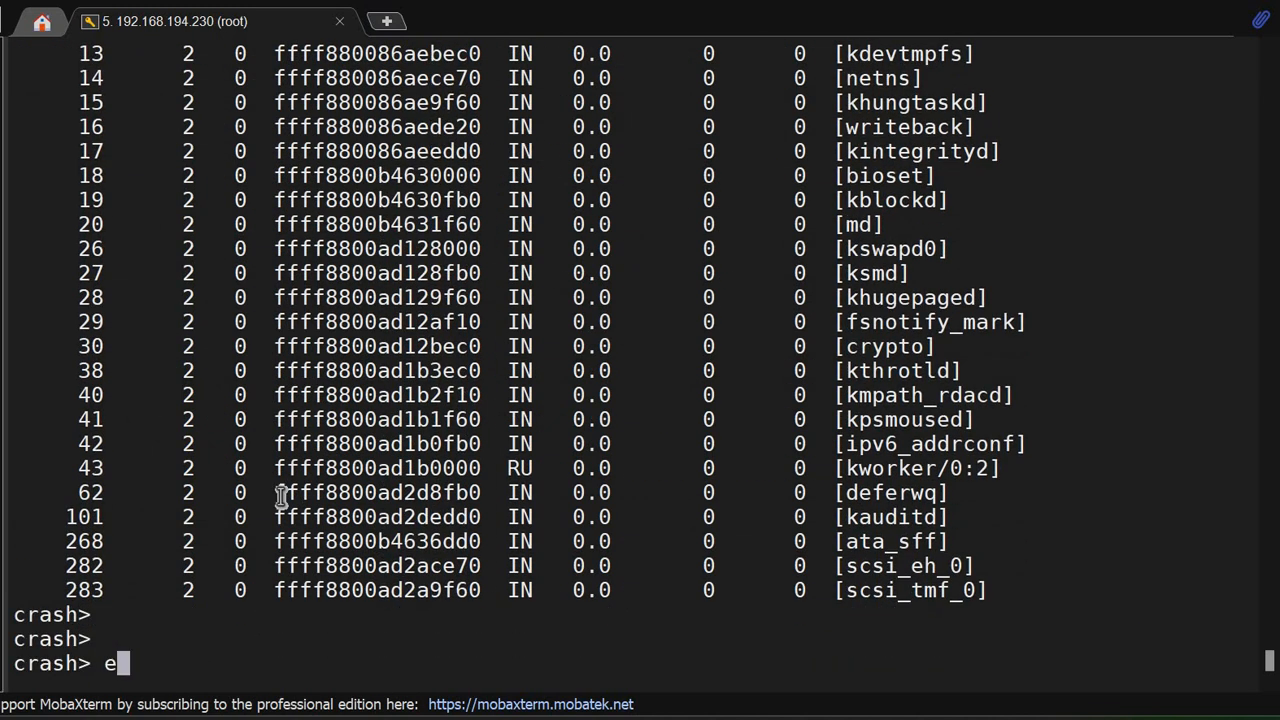
pyautogui.write('xit')
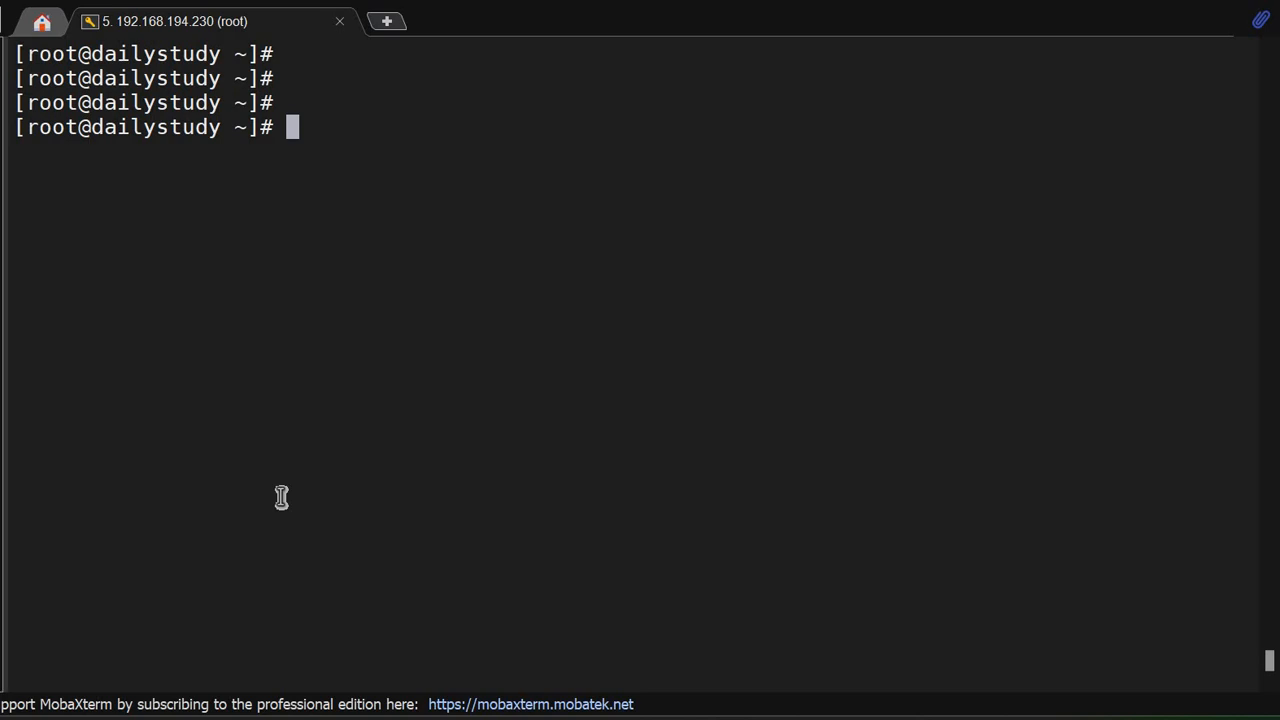
# Change to /tmp and list its contents, showing the kernel-debuginfo RPMs for 3.10.0-514
pyautogui.write('cd /tmp/')
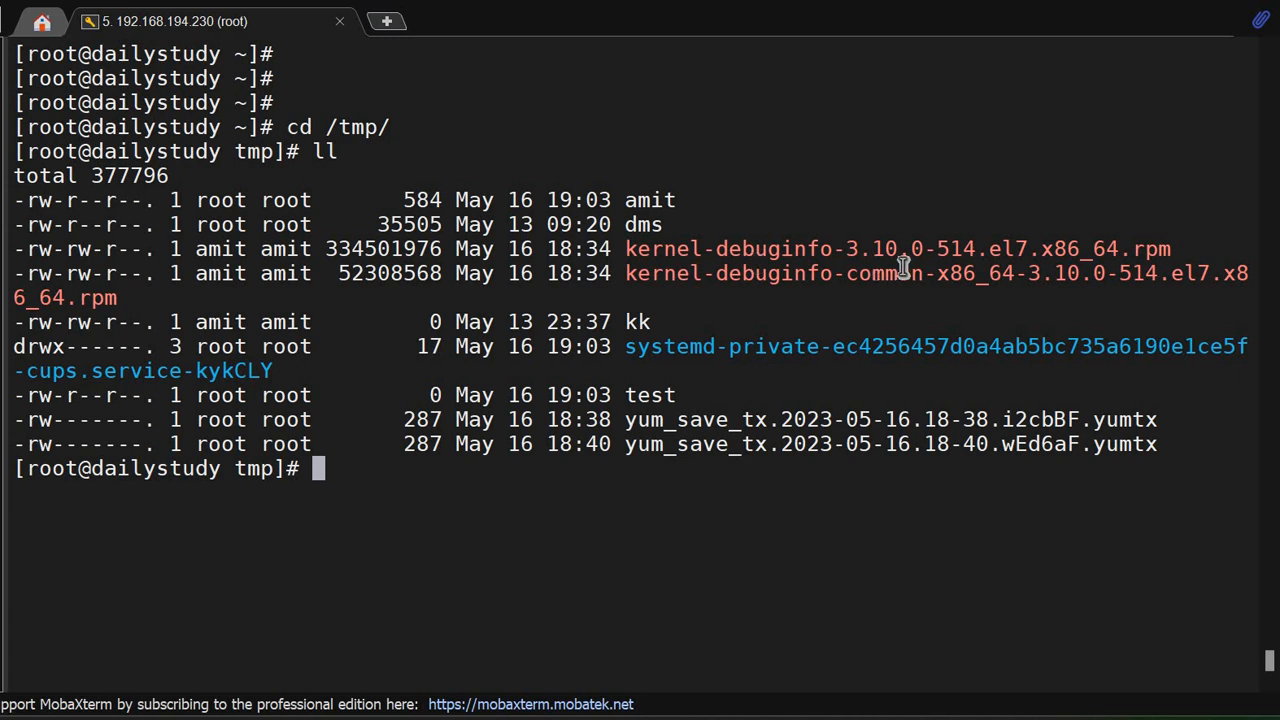
pyautogui.moveTo(920, 272)
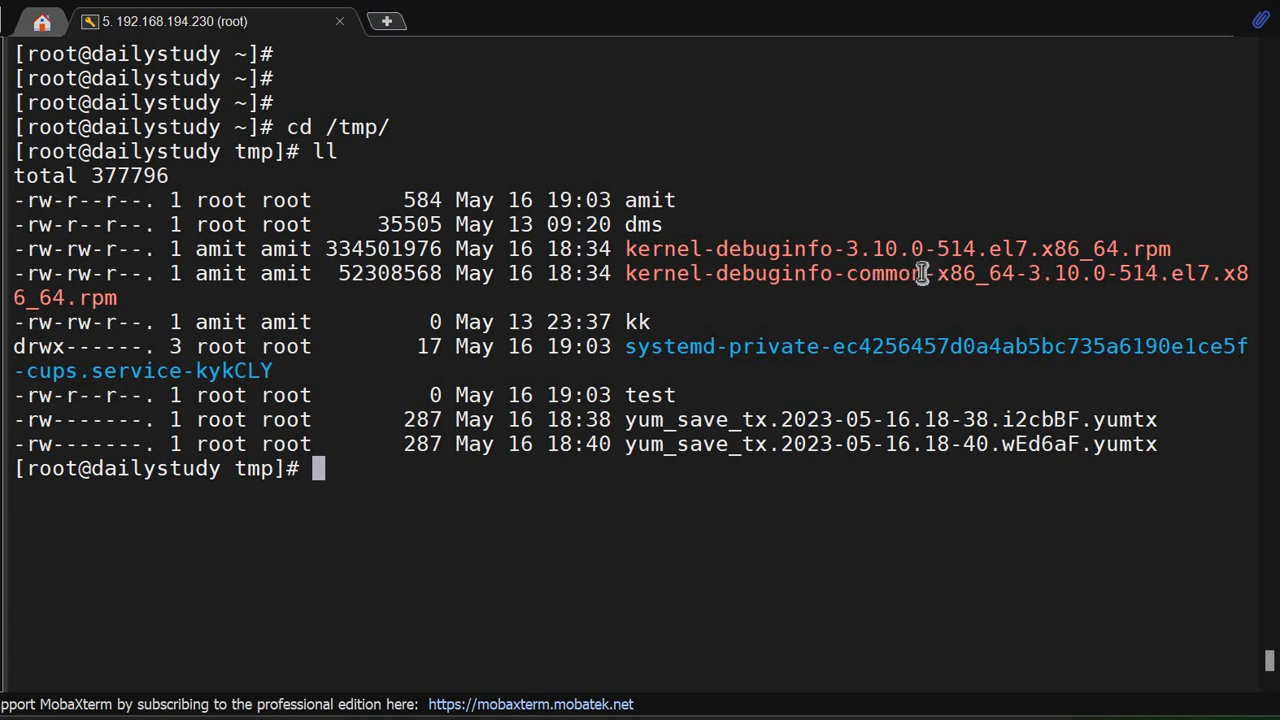
pyautogui.moveTo(868, 264)
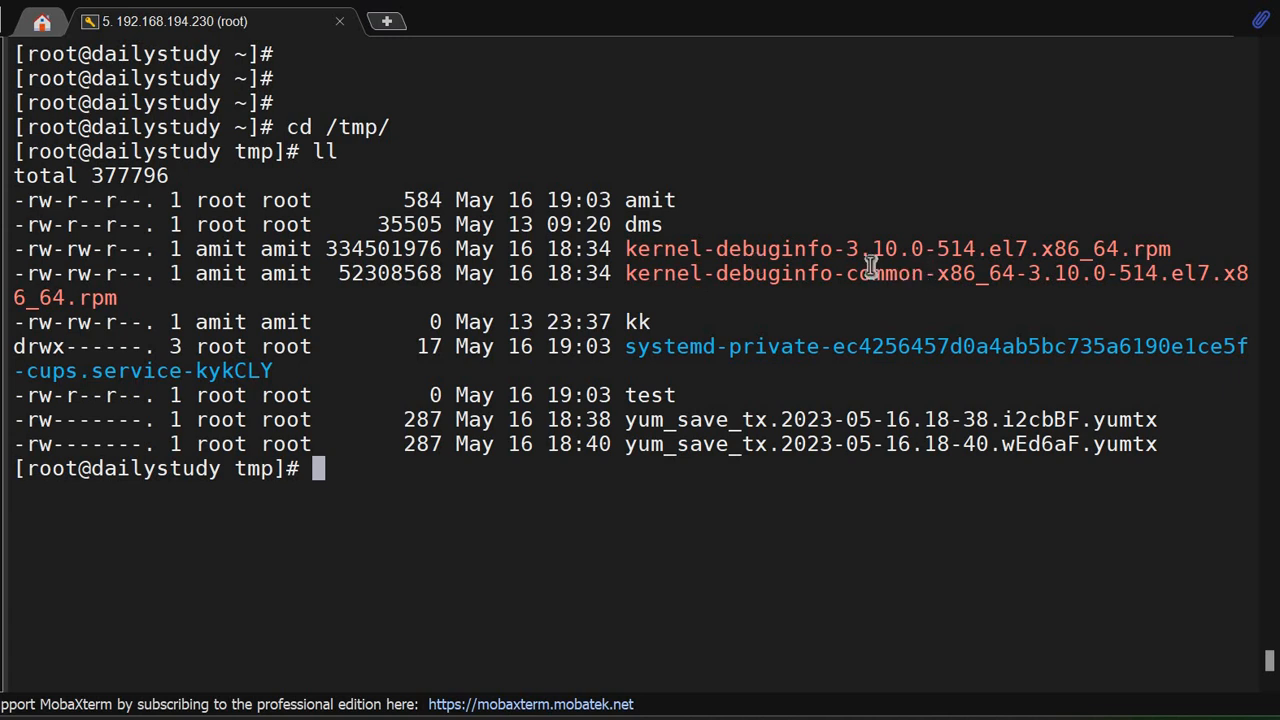
pyautogui.moveTo(910, 258)
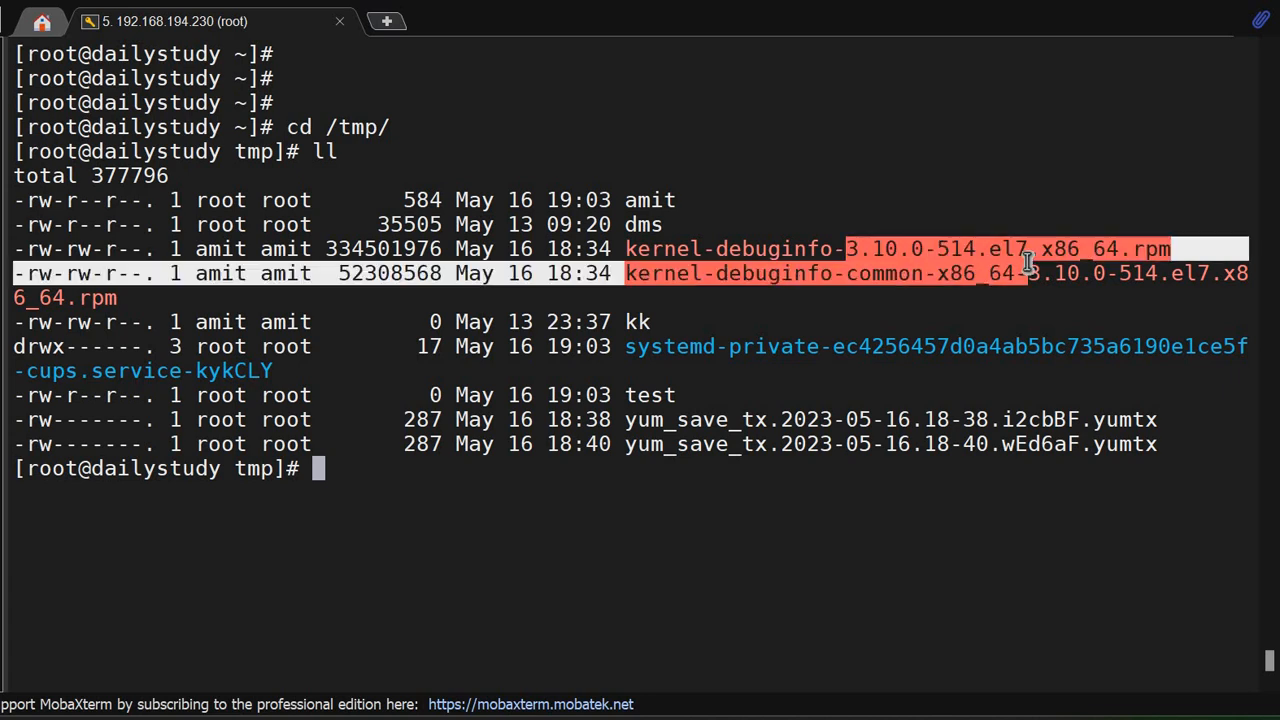
# From /tmp, compose the crash command loading the 3.10.0-514 debug vmlinux with the 2023-05-16 vmcore
pyautogui.write('cd /tmp/')
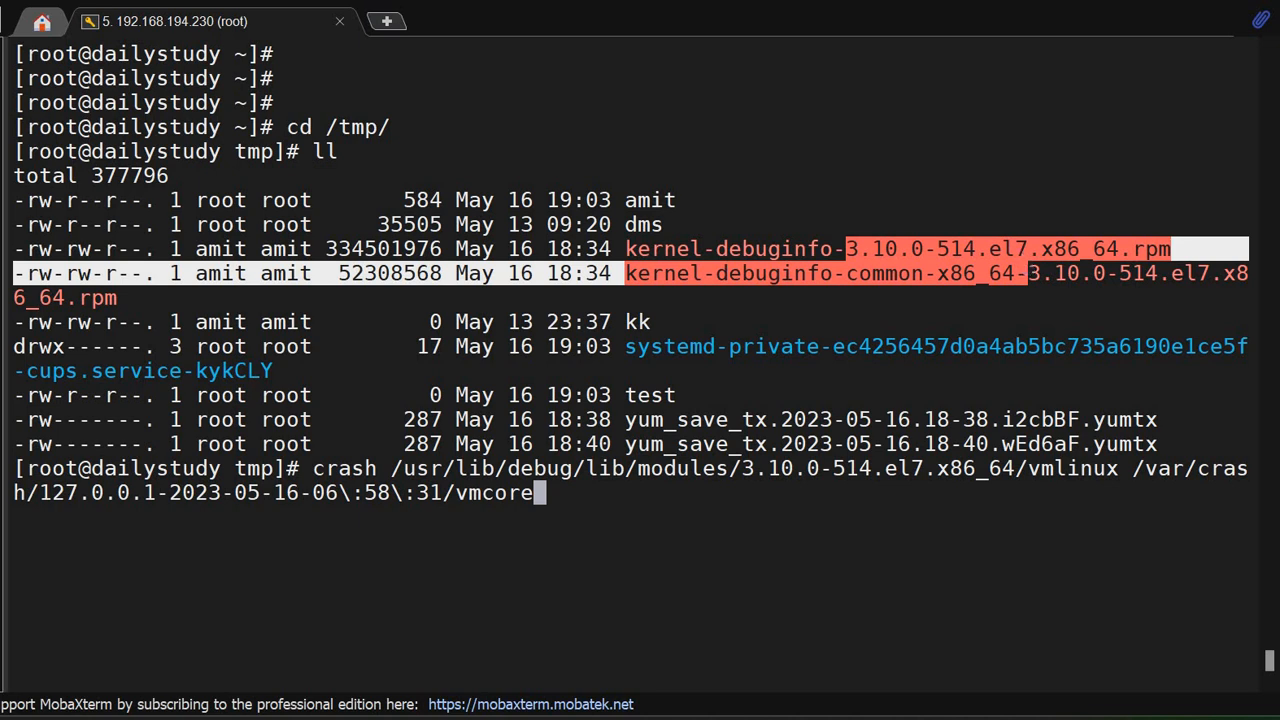
pyautogui.moveTo(1028, 262)
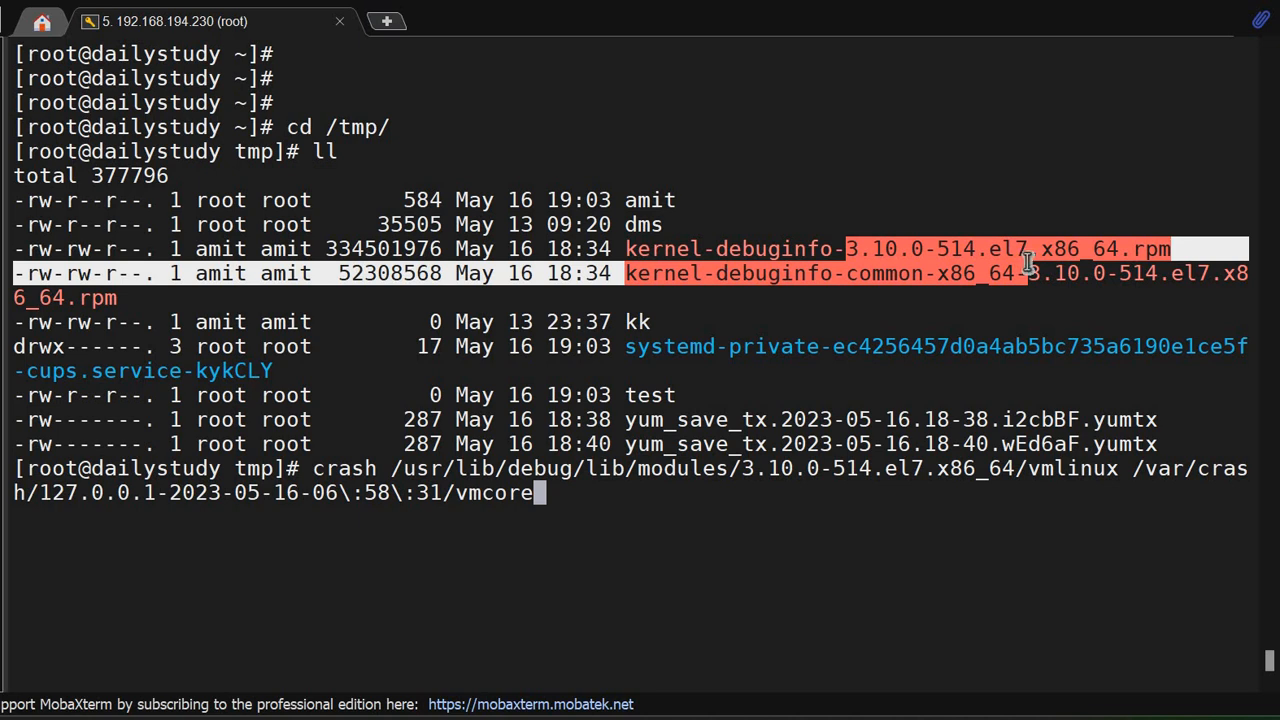